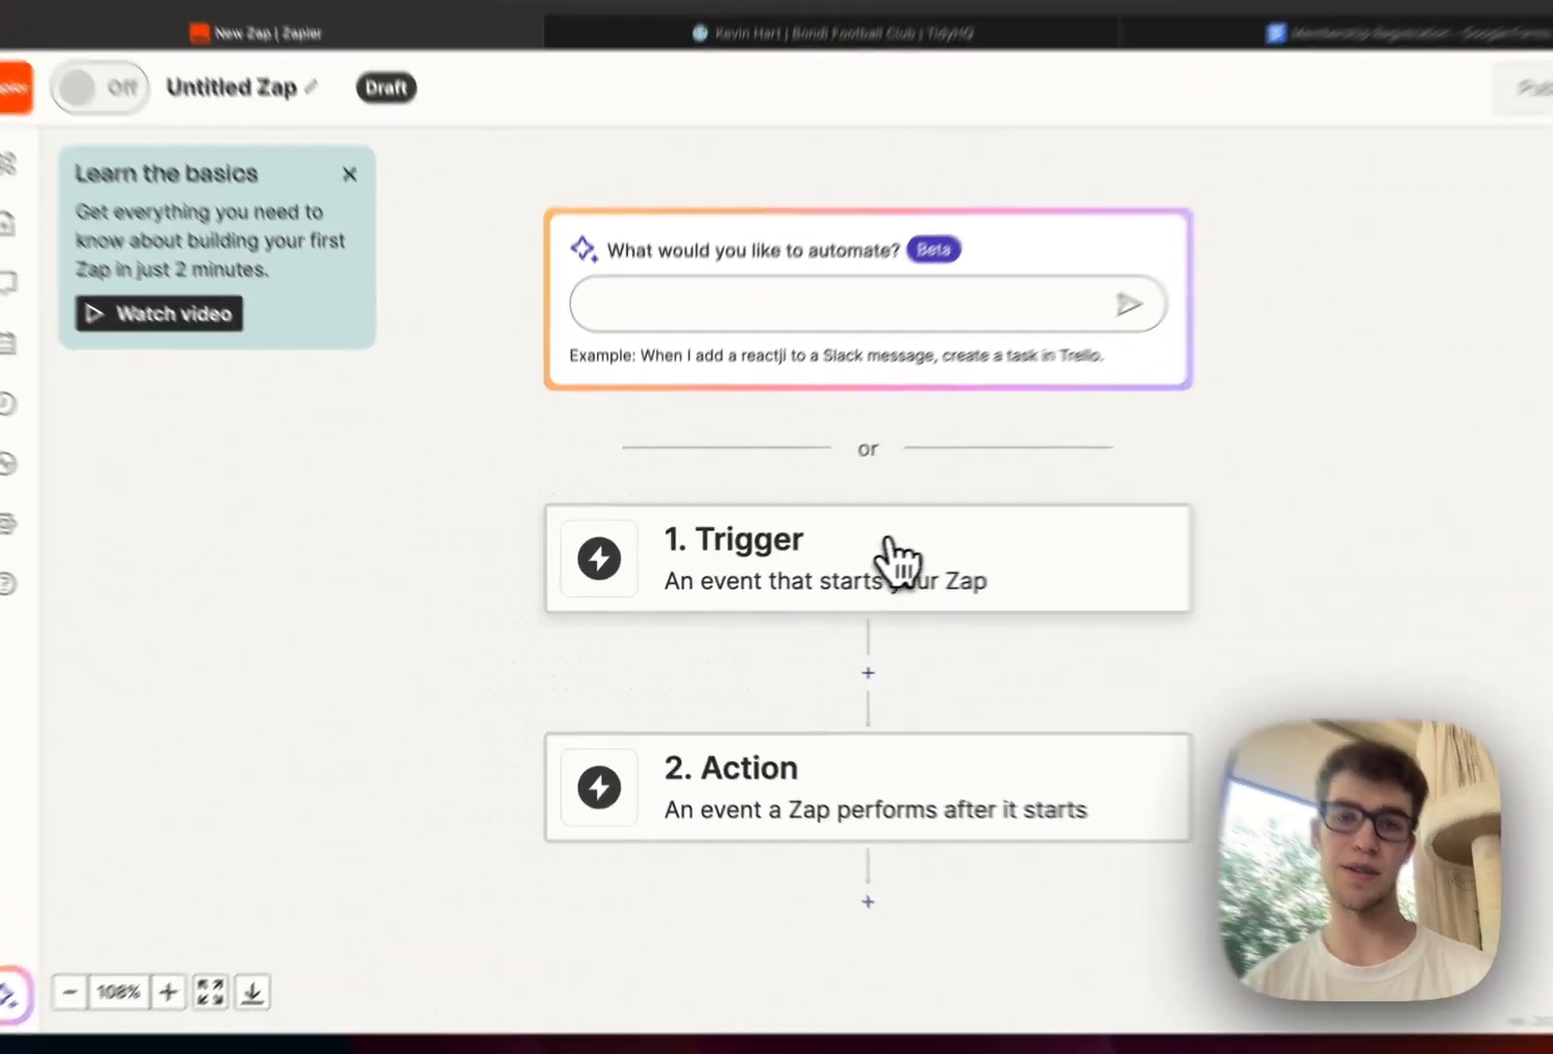
Step: Set Google Forms as the trigger app and review the Membership Registration form's questions
{"action": "left_click", "coordinate": [867, 557]}
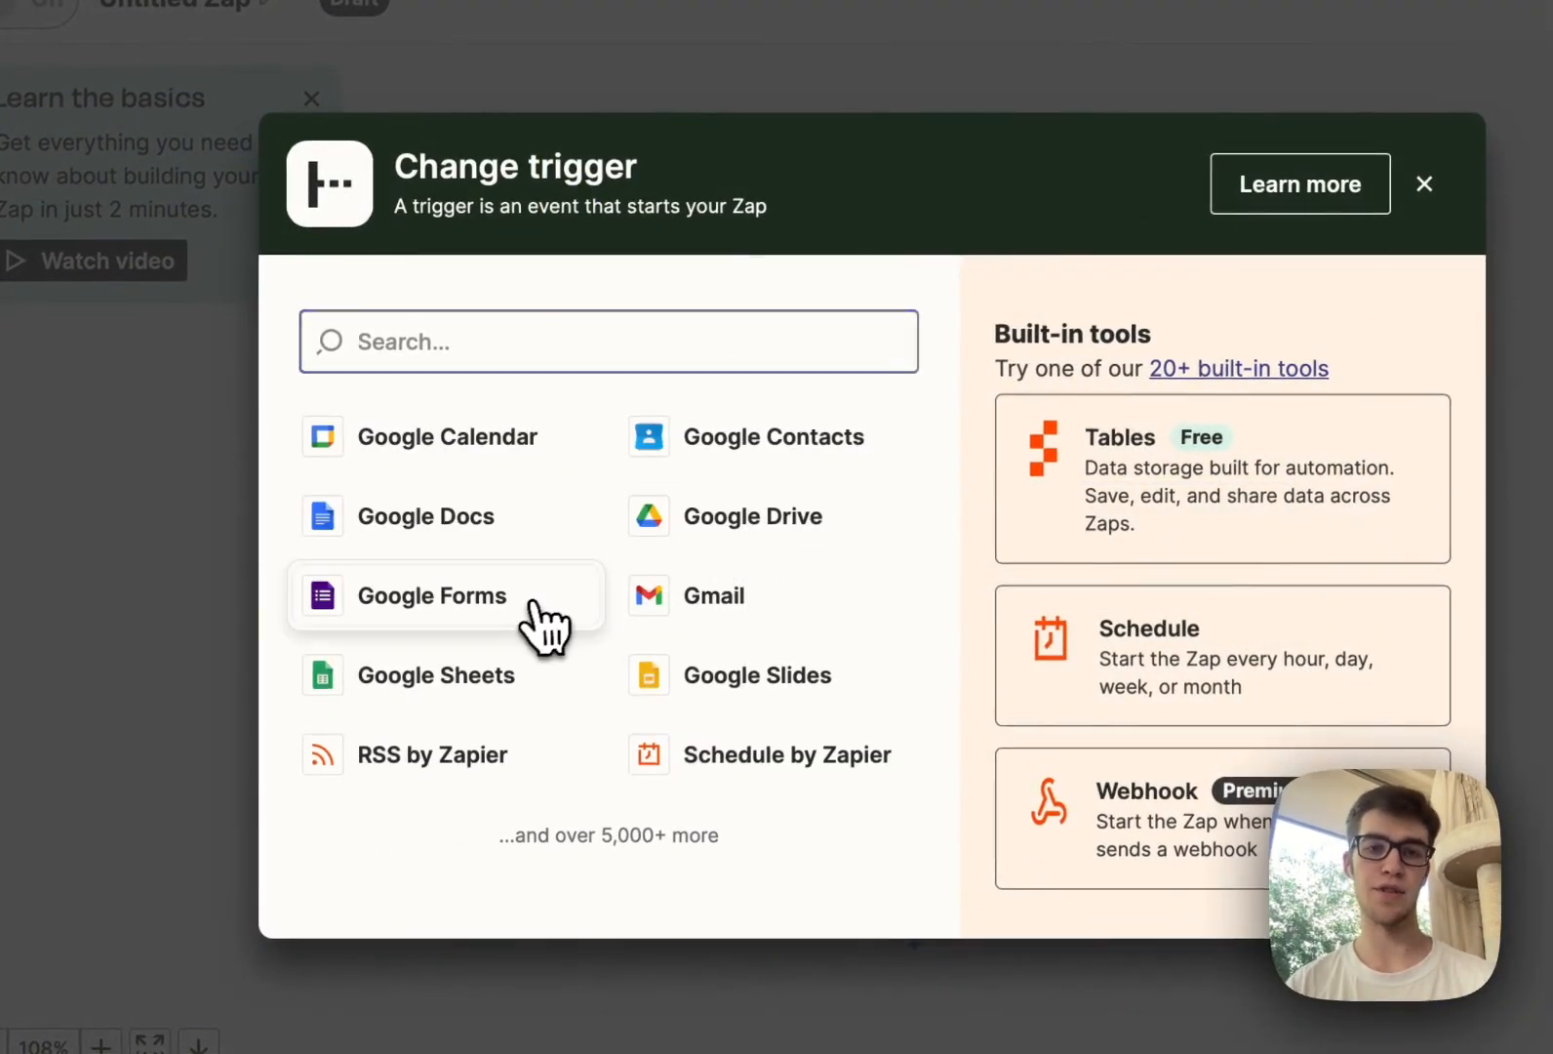
{"action": "left_click", "coordinate": [433, 595]}
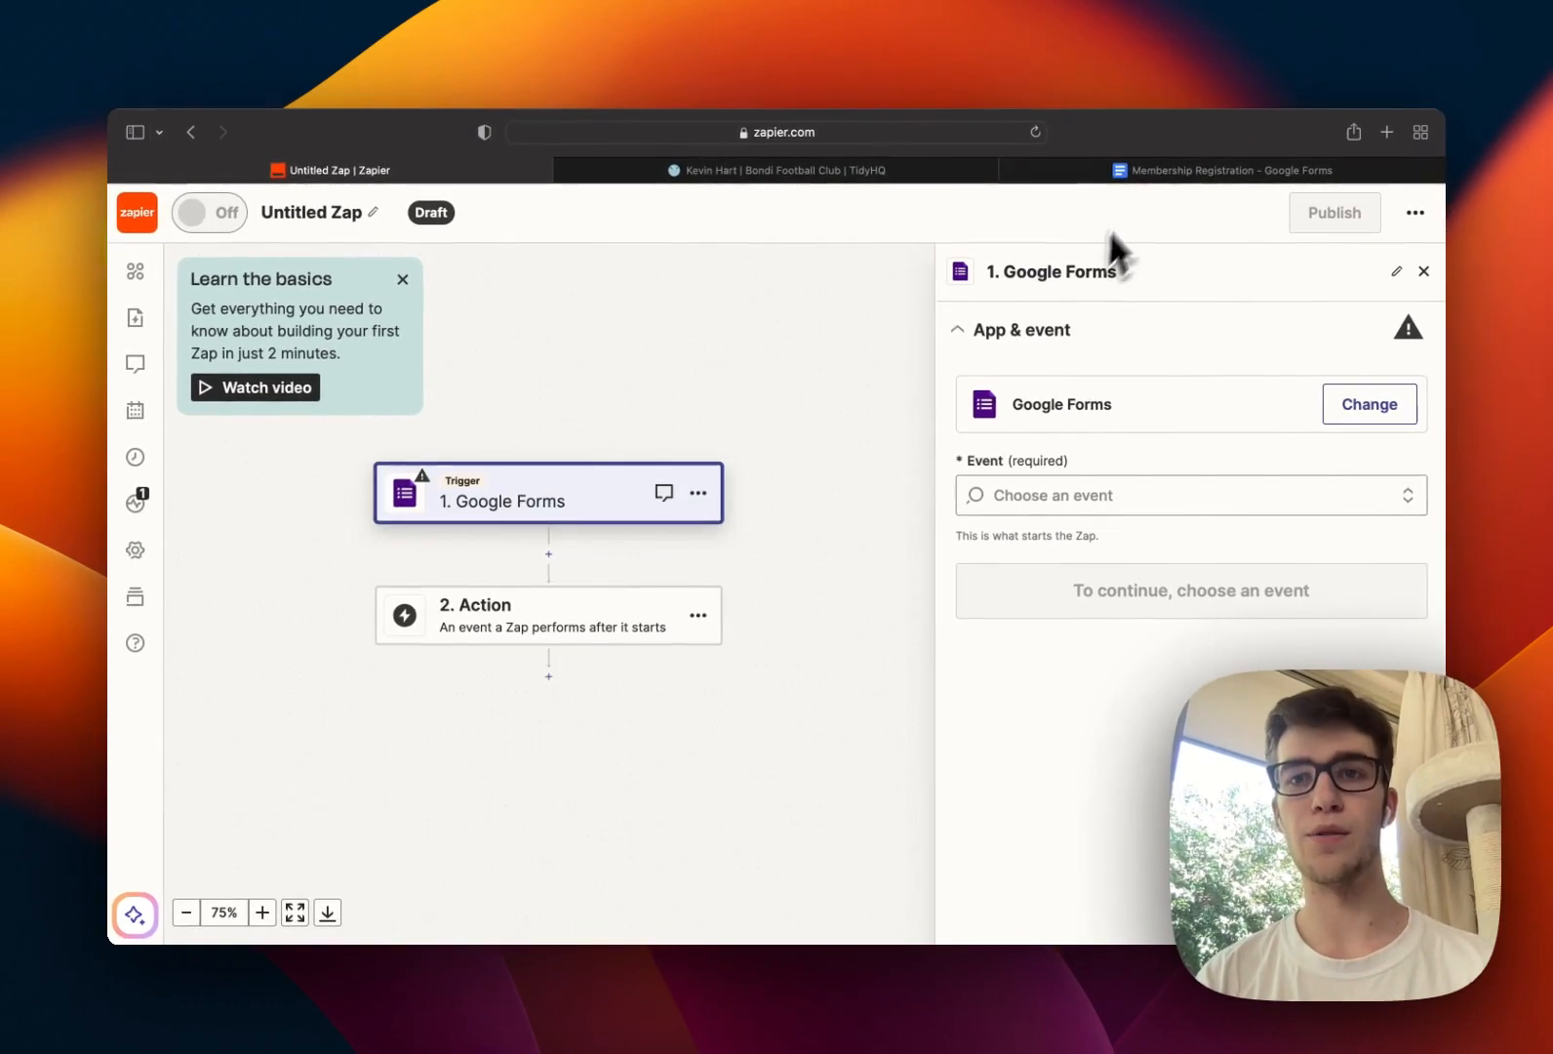
{"action": "left_click", "coordinate": [1221, 169]}
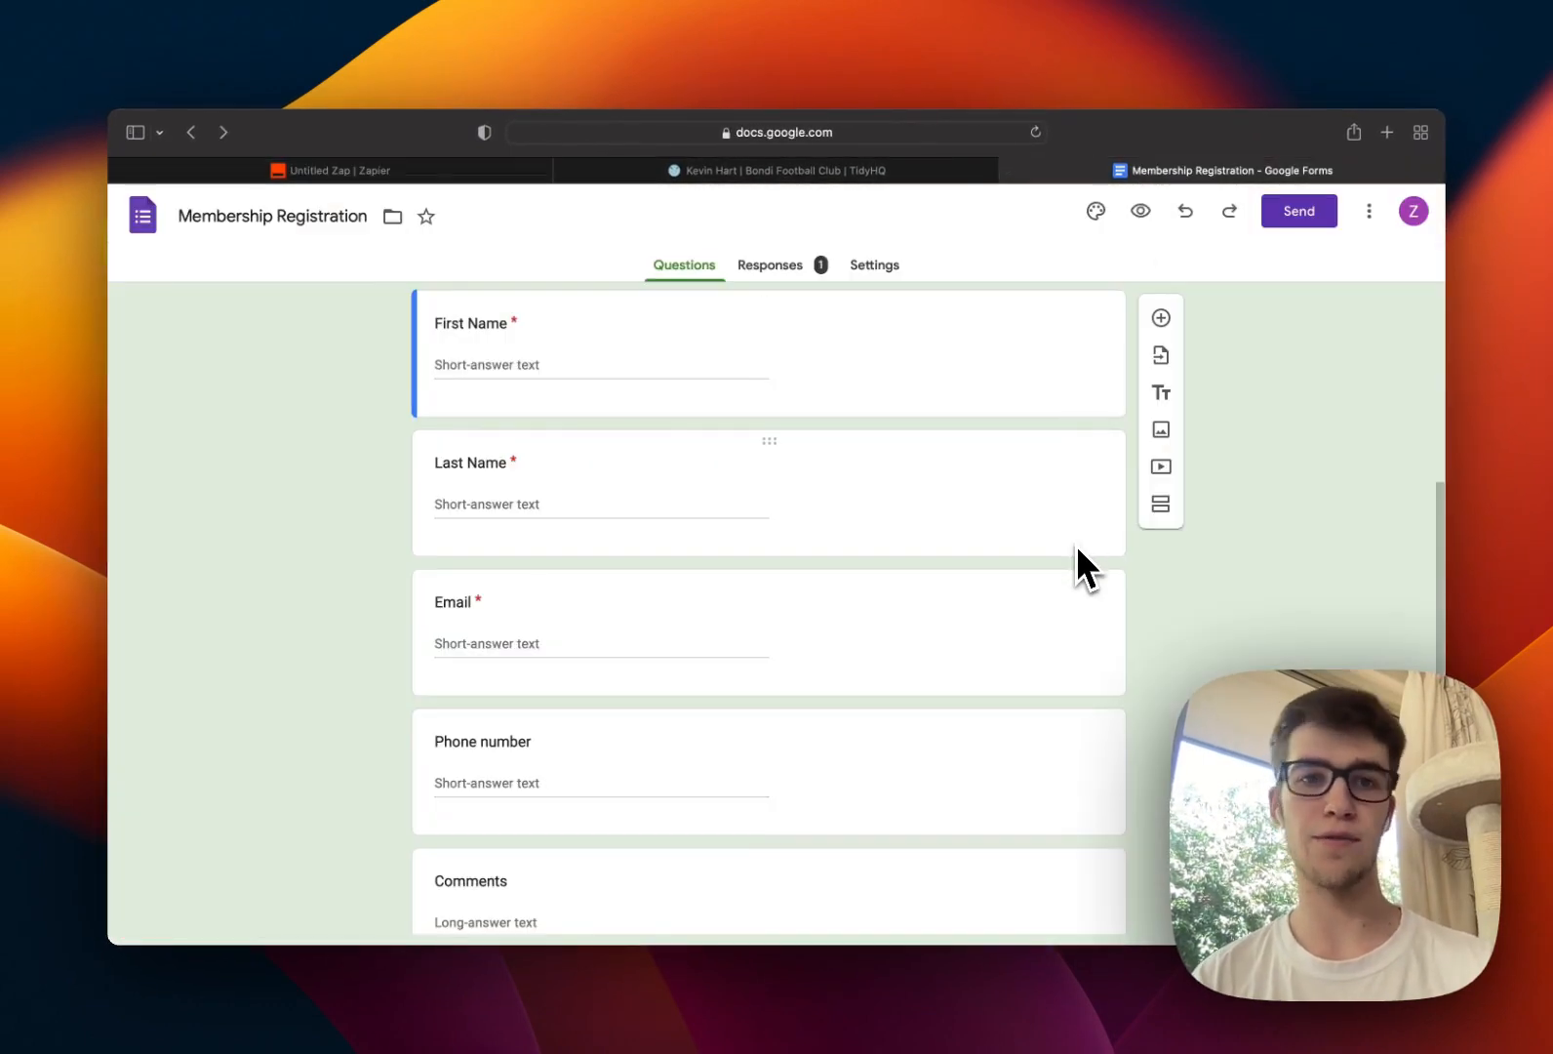
{"action": "scroll", "scroll_direction": "down", "scroll_amount": 3}
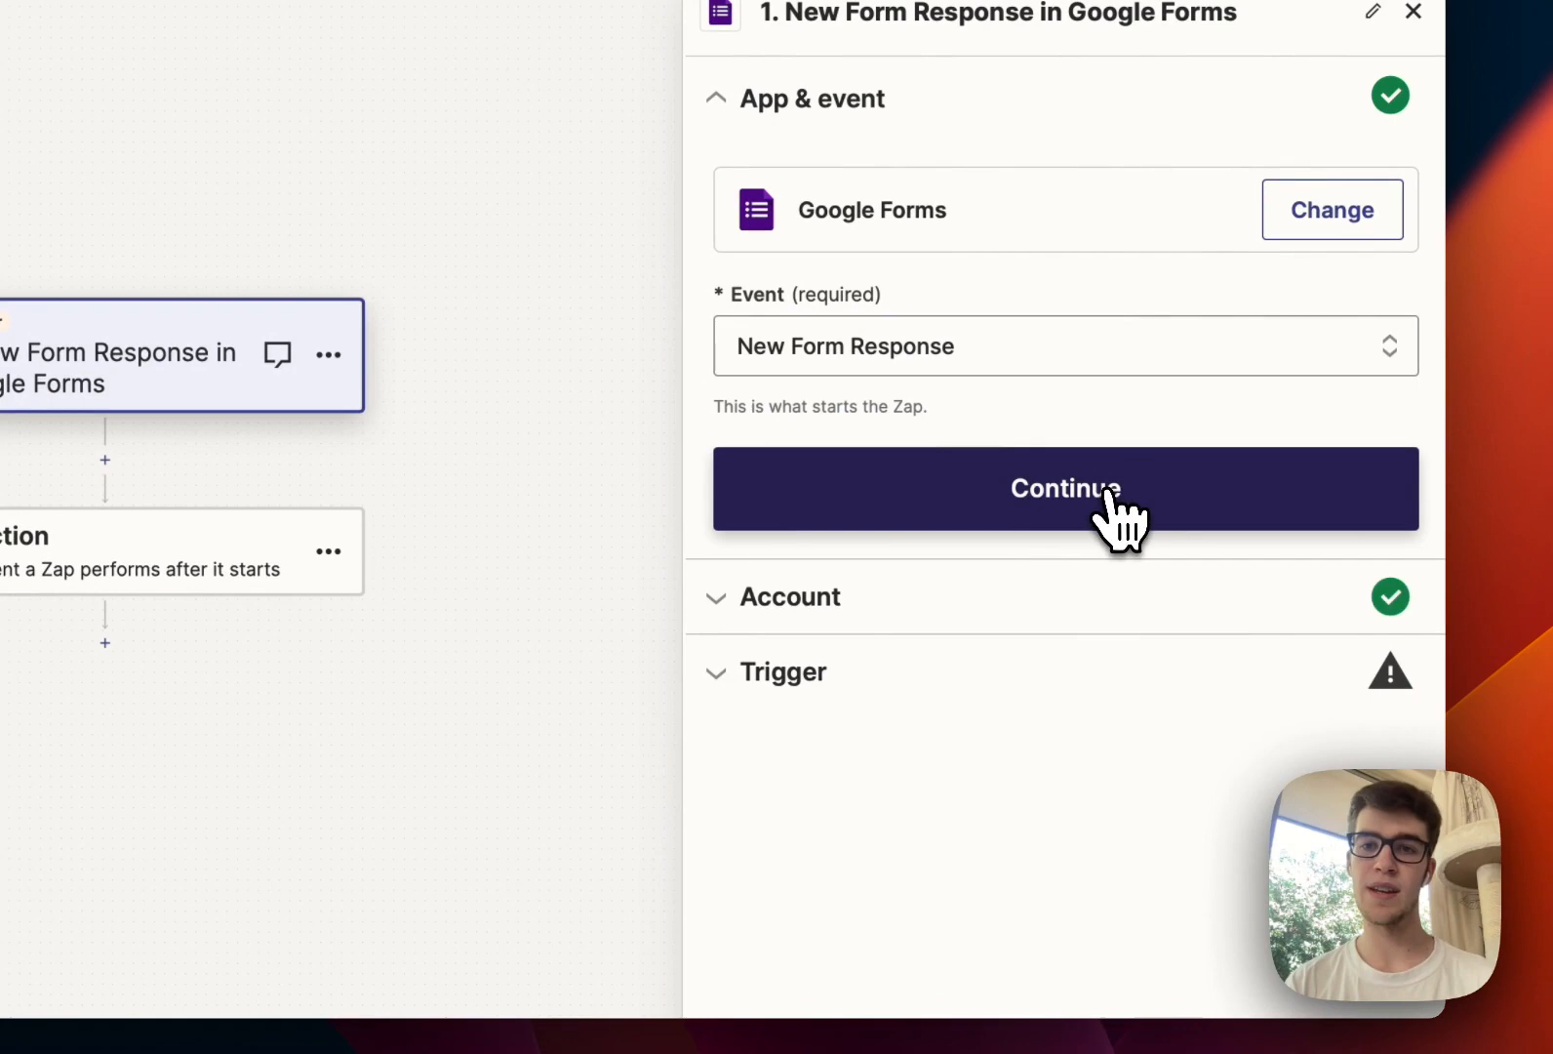
Step: Choose the New Form Response event, confirm the Google Forms account, and pick the form
{"action": "left_click", "coordinate": [1065, 487]}
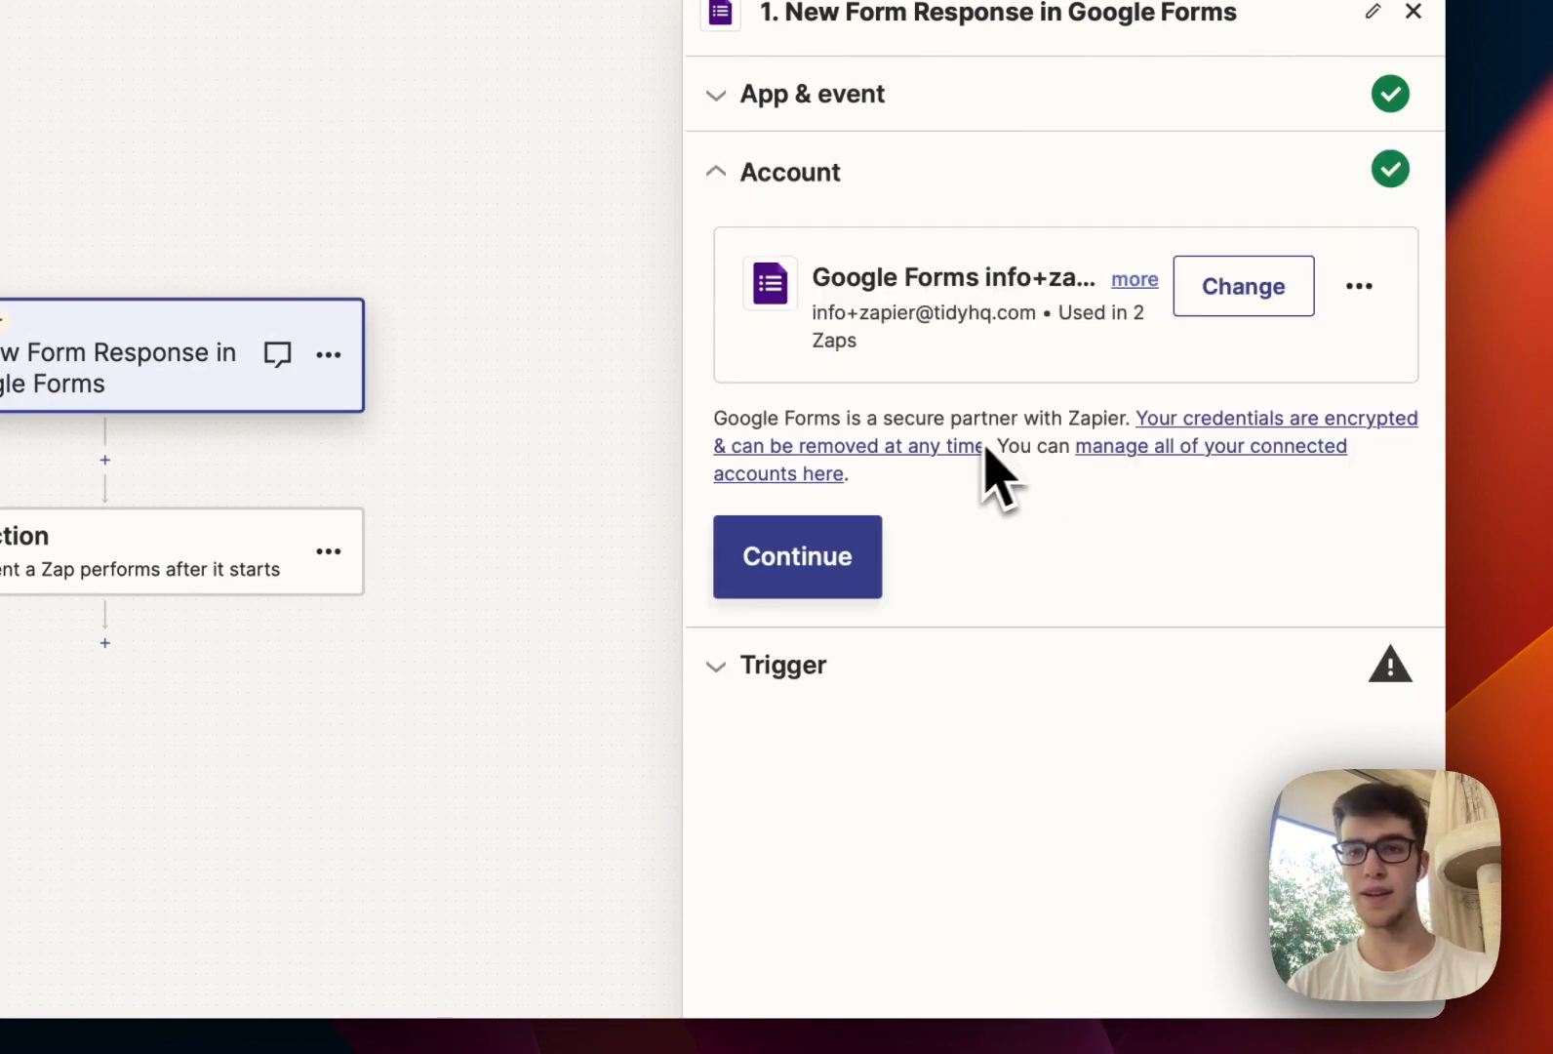
{"action": "left_click", "coordinate": [796, 557]}
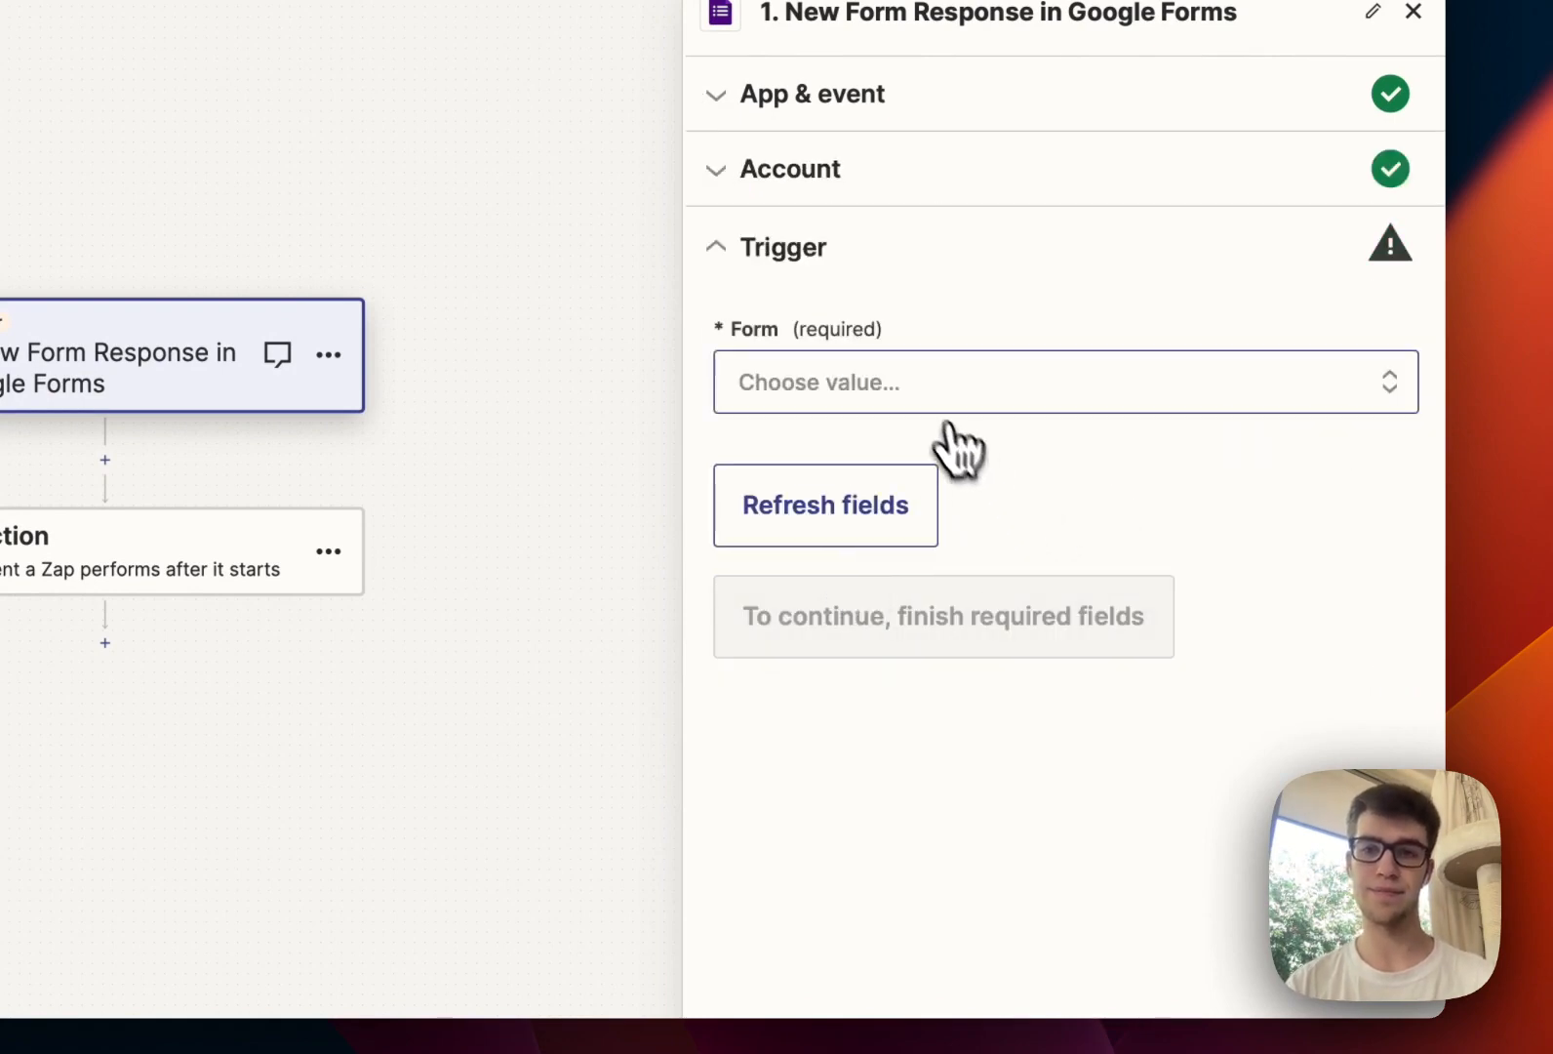
{"action": "left_click", "coordinate": [1066, 382]}
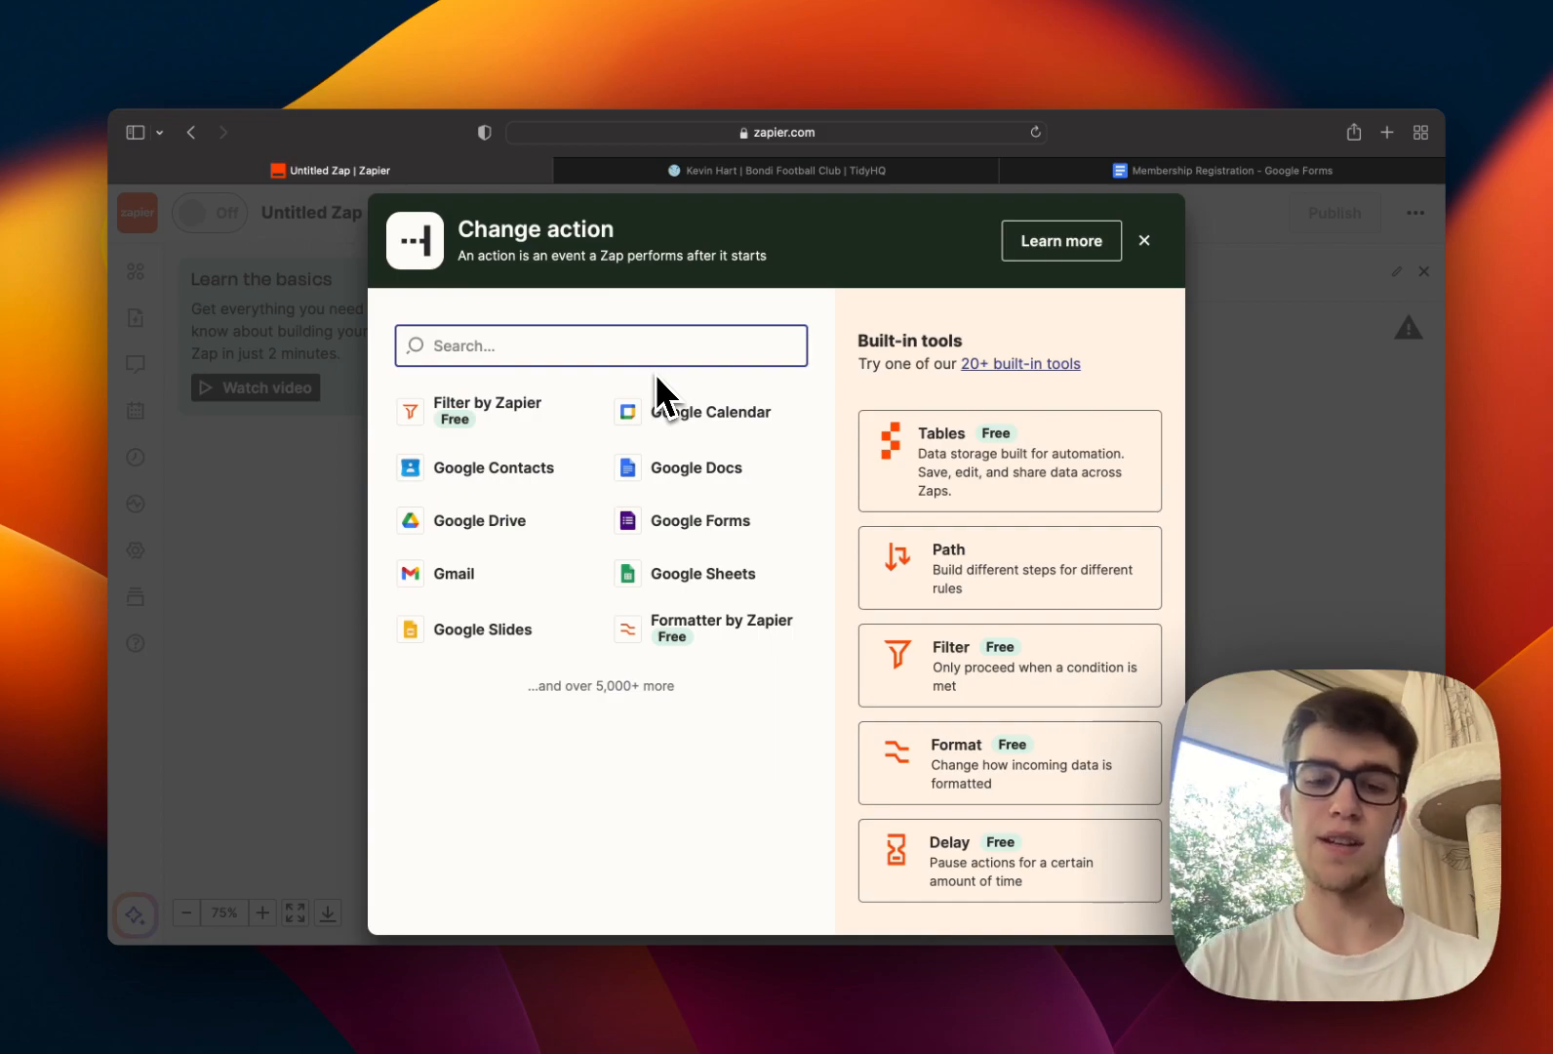
Step: Add a TidyHQ action using the Find Contact event
{"action": "left_click", "coordinate": [1145, 240]}
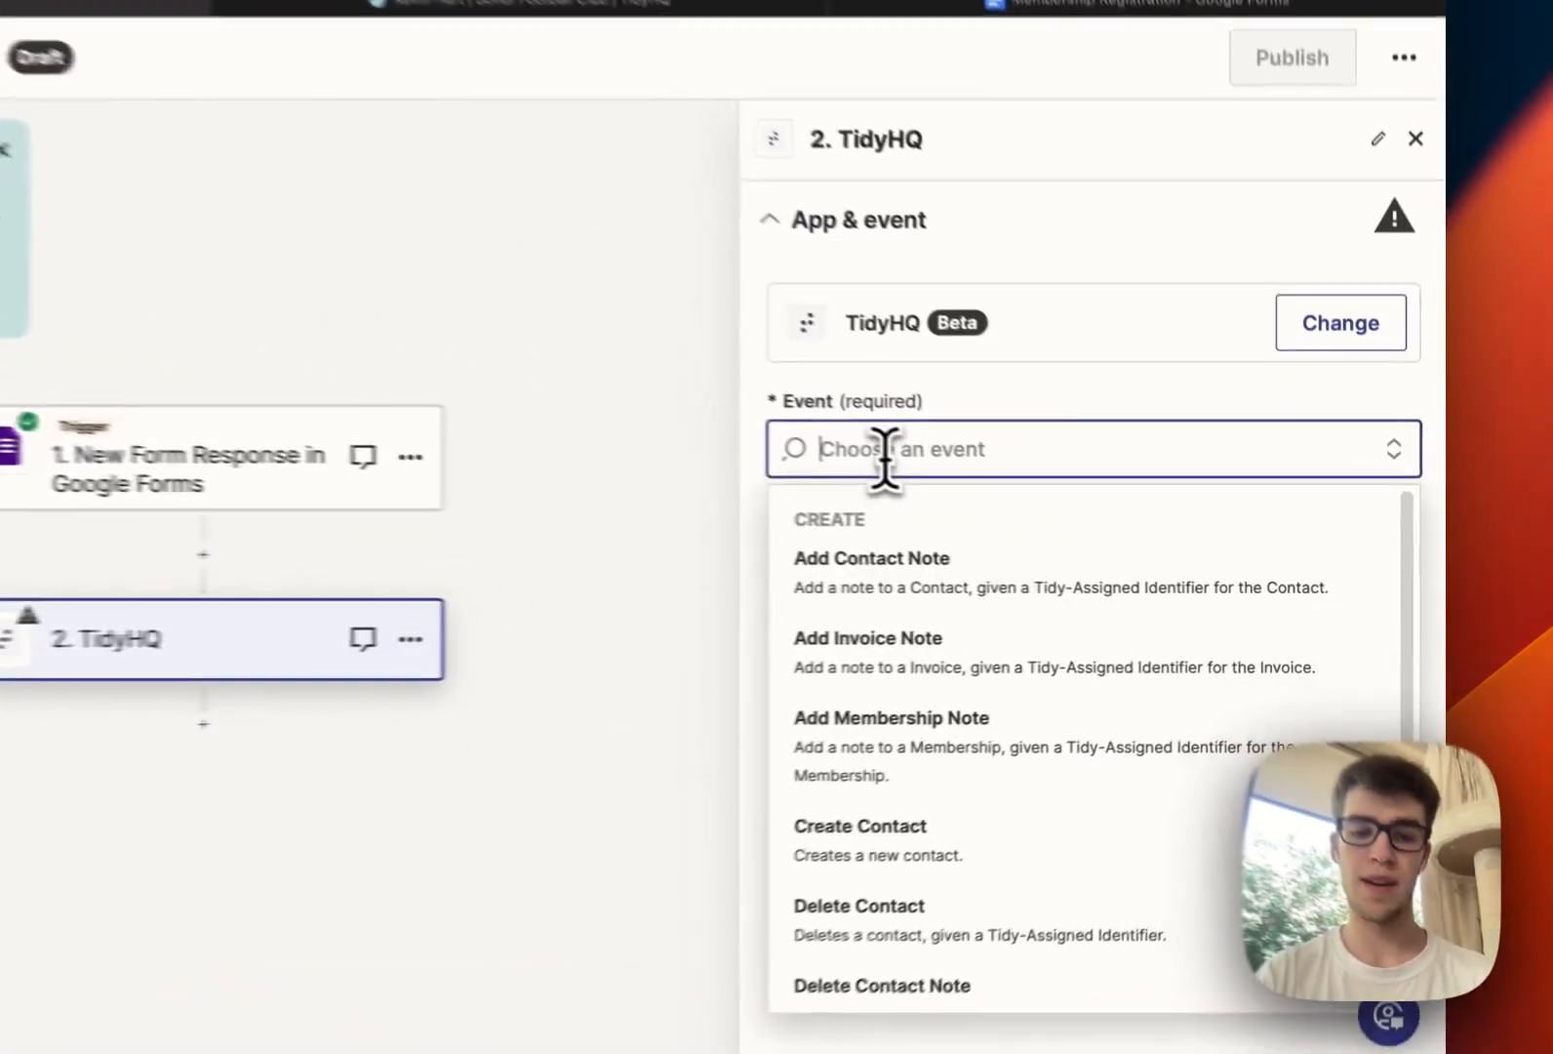
{"action": "left_click", "coordinate": [892, 449]}
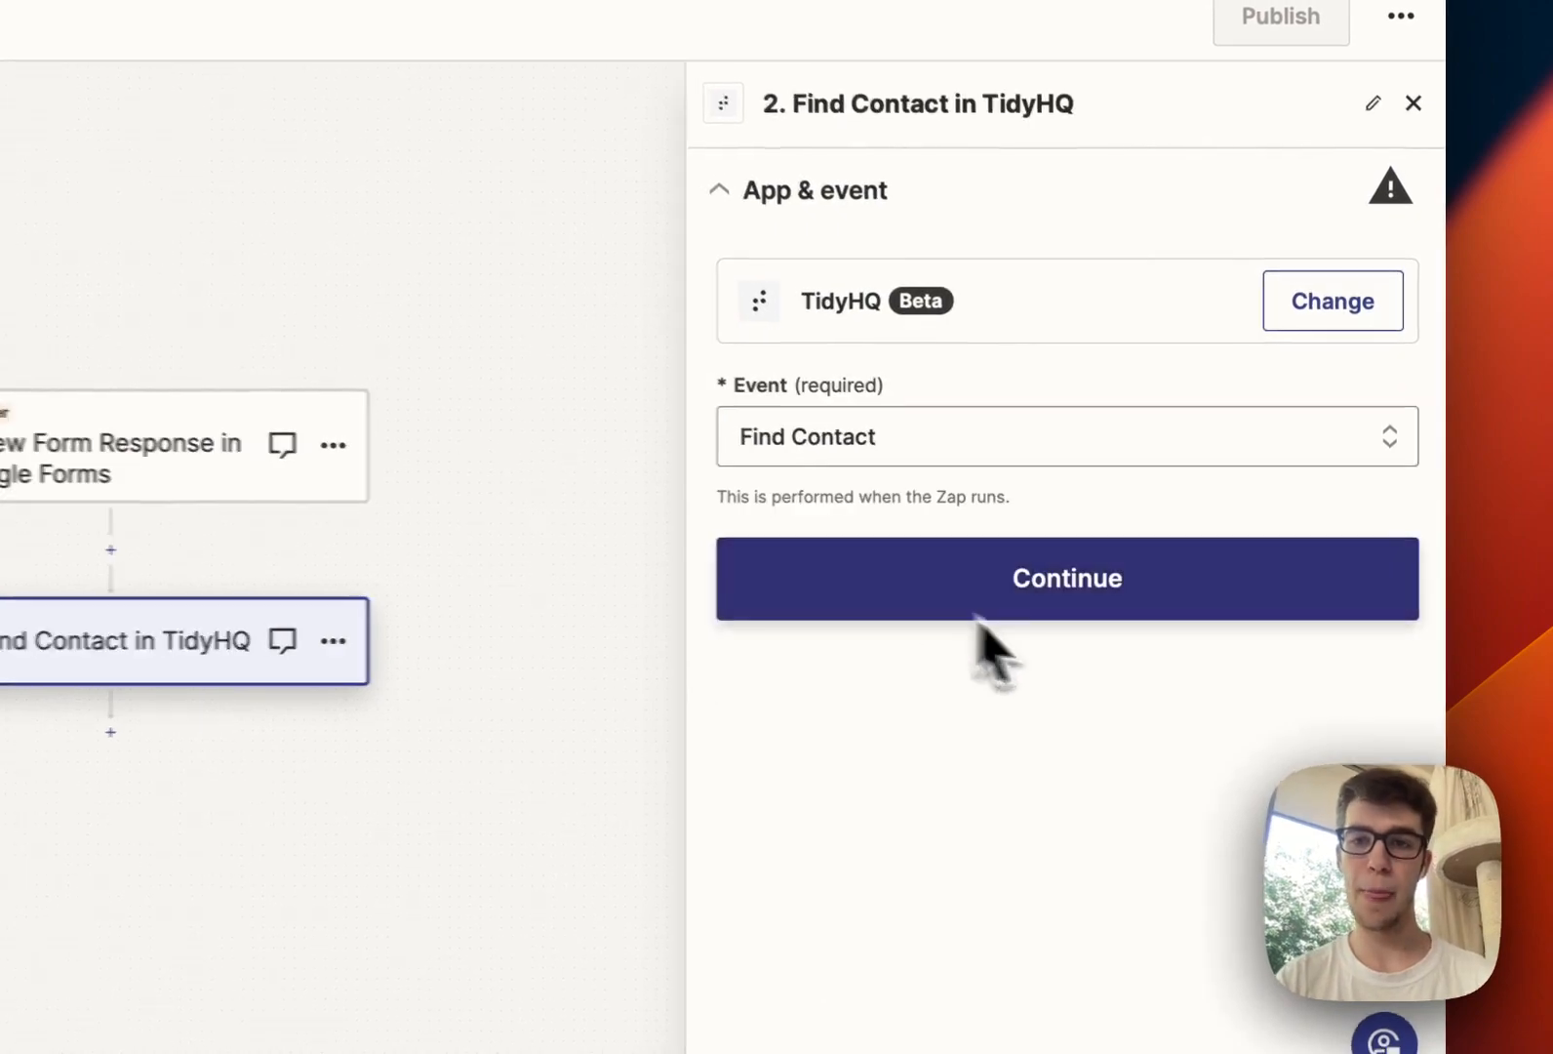
{"action": "left_click", "coordinate": [1067, 579]}
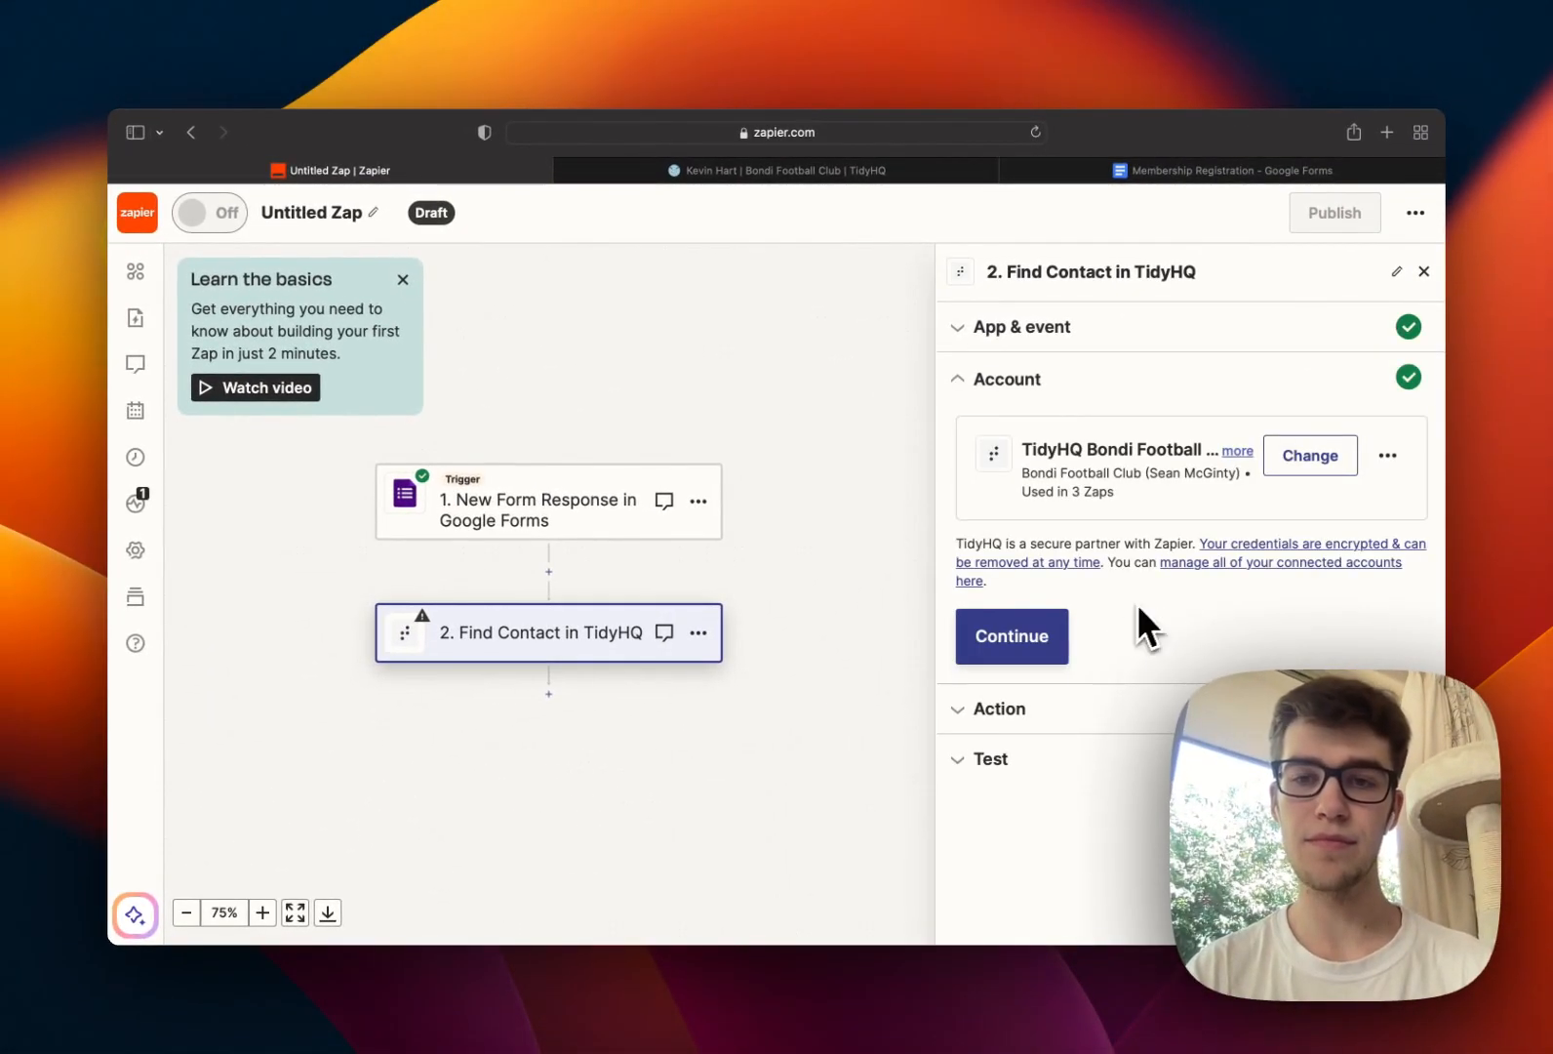
Step: Confirm the TidyHQ account and map Contact Email to the form's Email answer
{"action": "left_click", "coordinate": [1011, 636]}
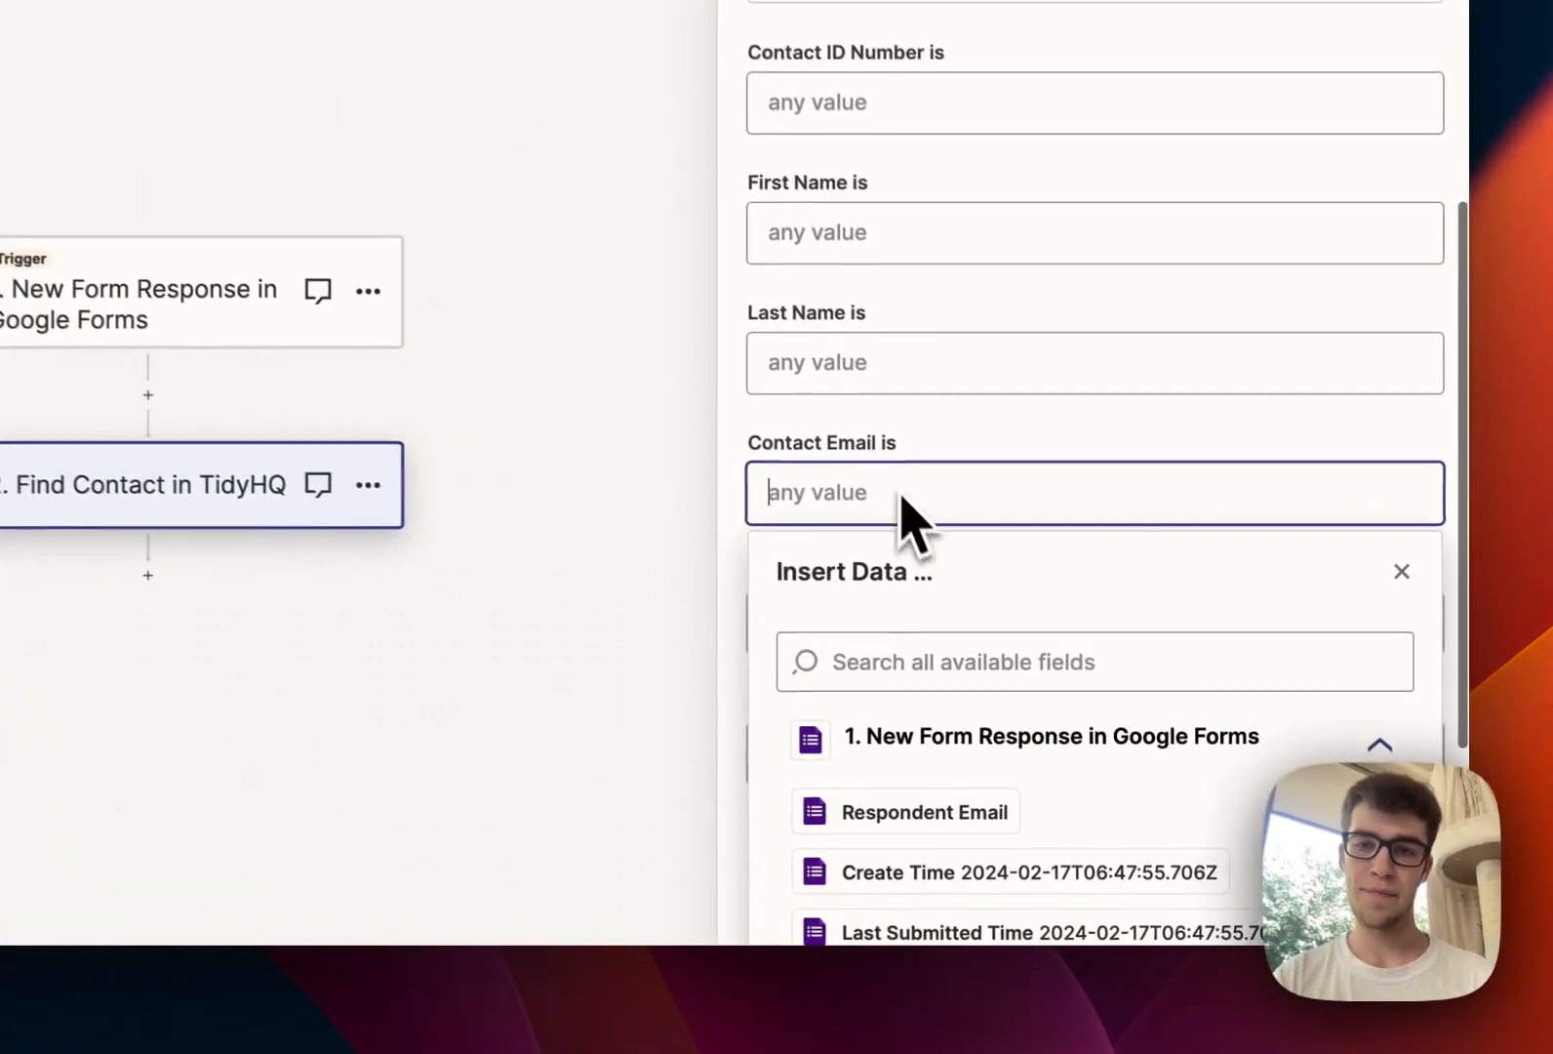
{"action": "type", "text": "email"}
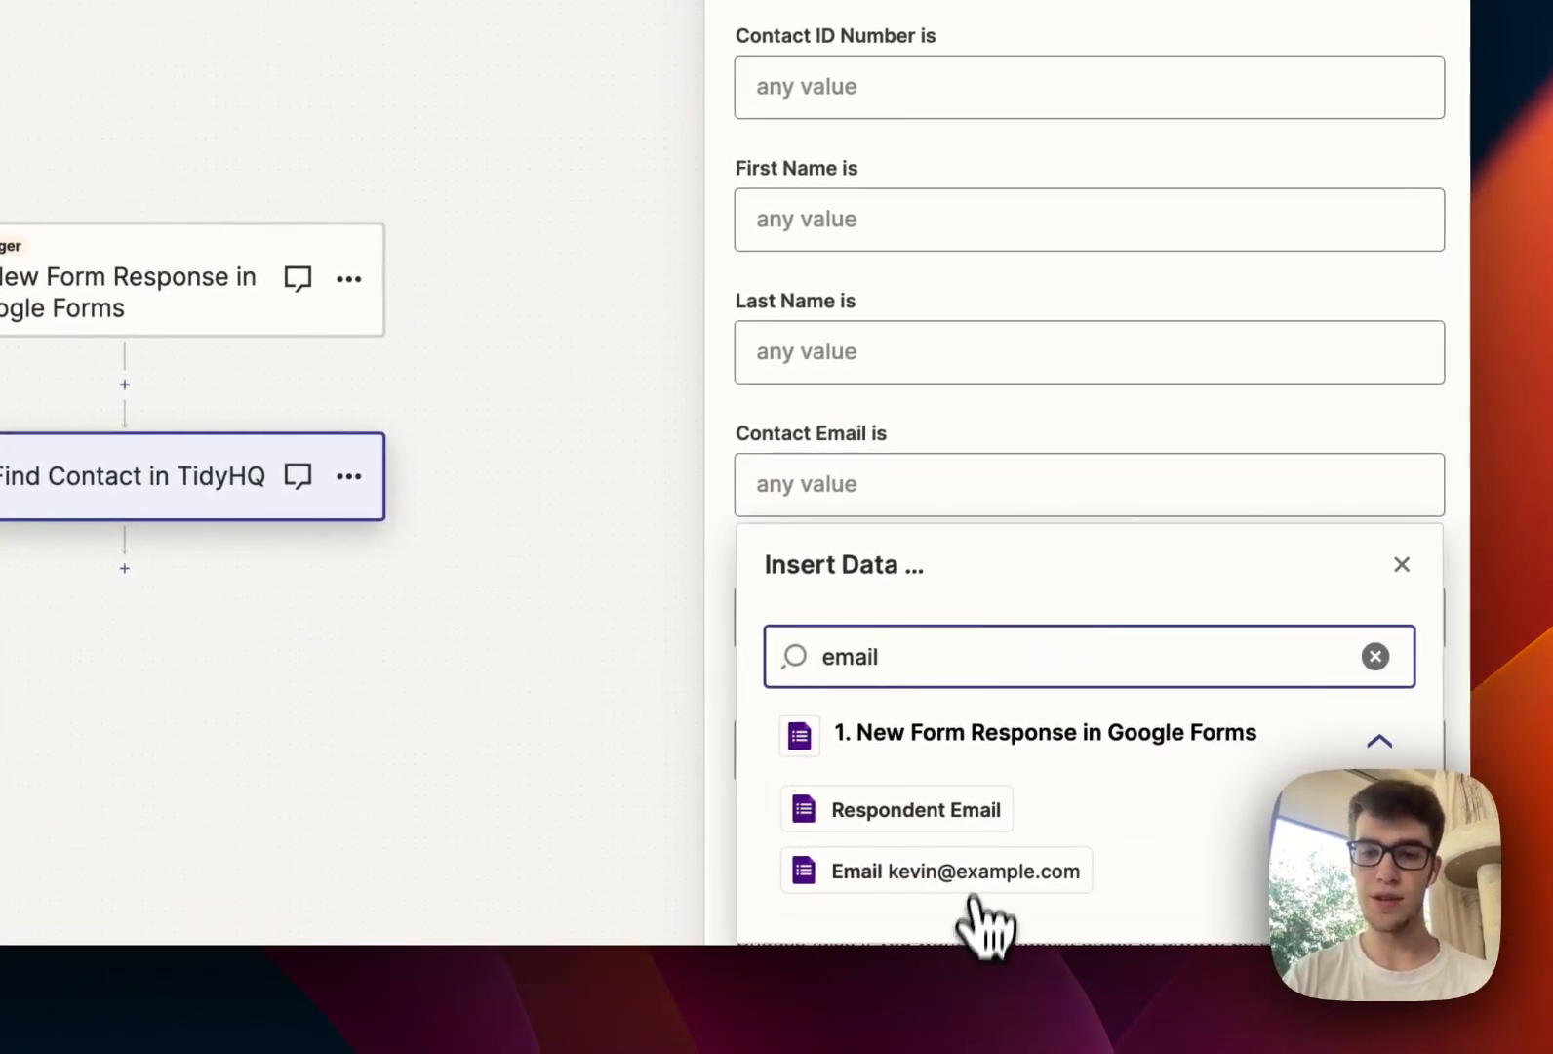
{"action": "left_click", "coordinate": [933, 870]}
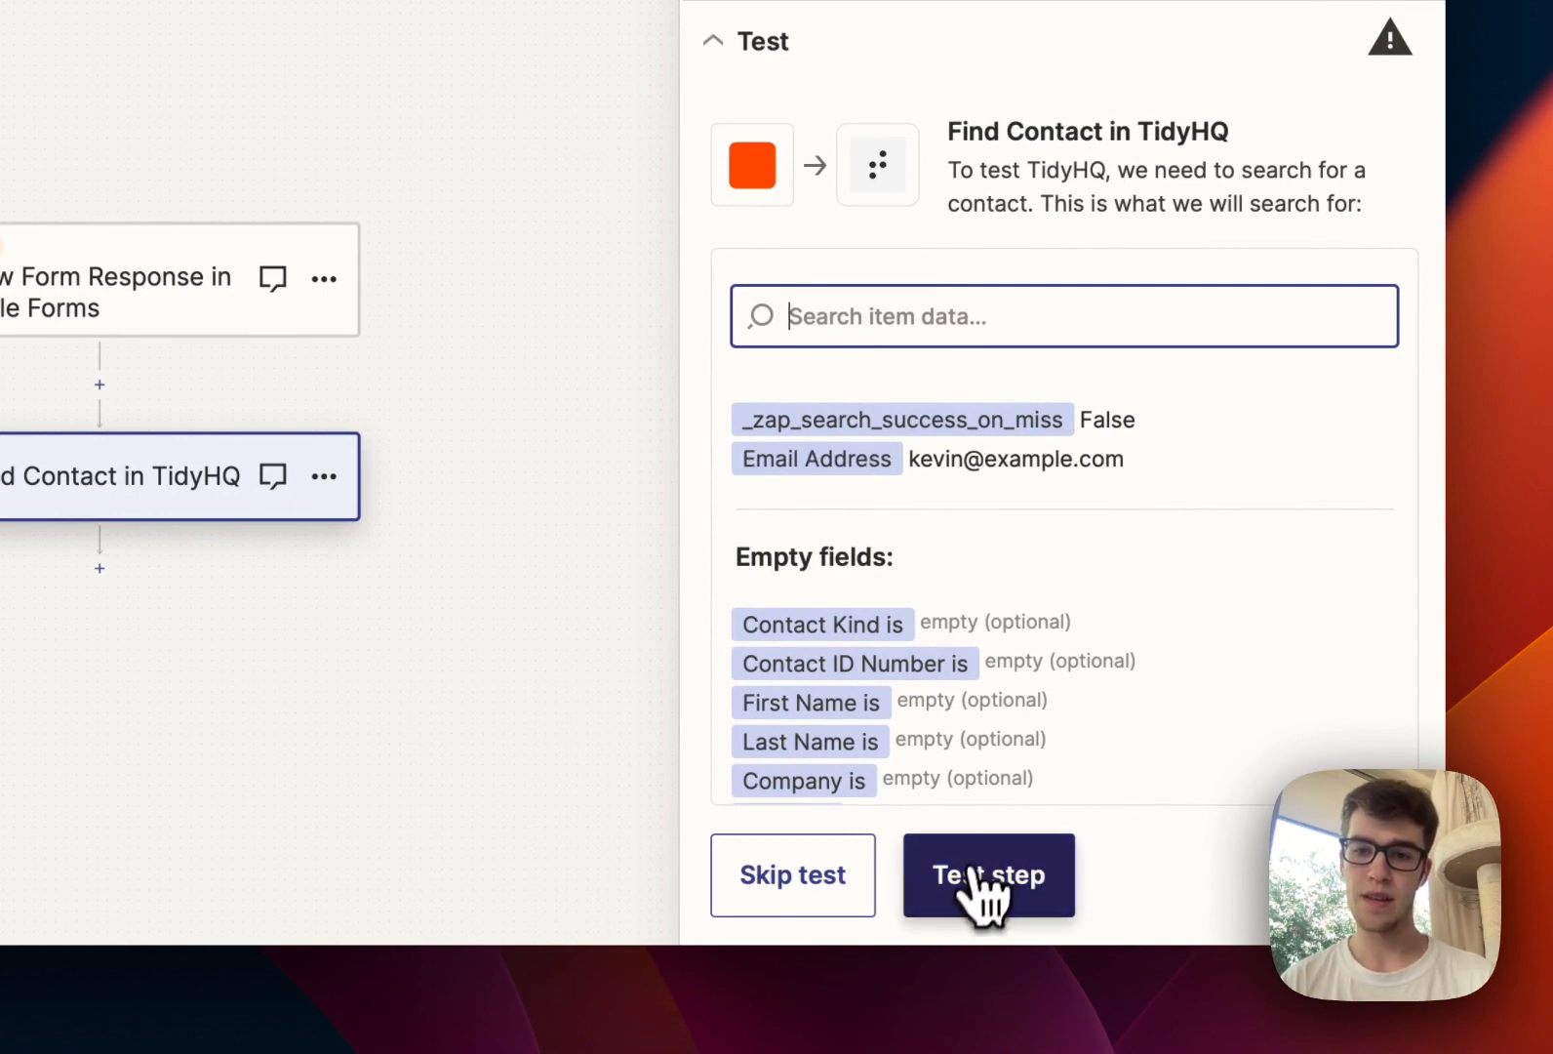
Step: Test Find Contact, returning Kevin Hart's record, then add another action step
{"action": "left_click", "coordinate": [988, 874]}
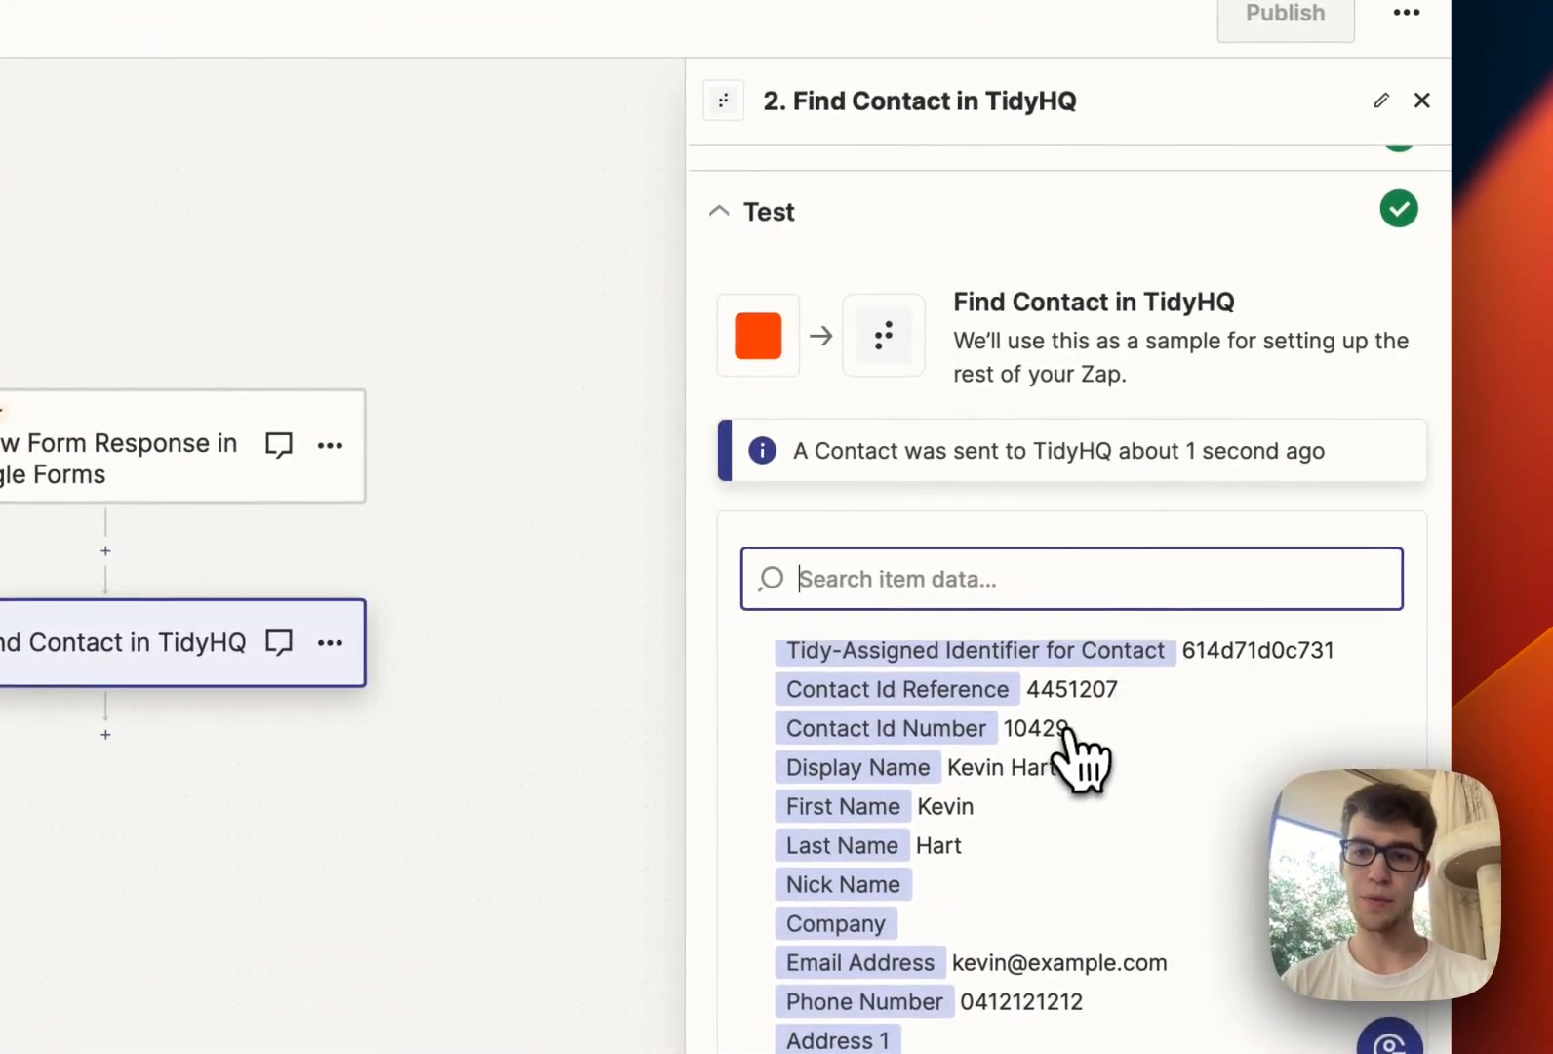
{"action": "left_click", "coordinate": [889, 195]}
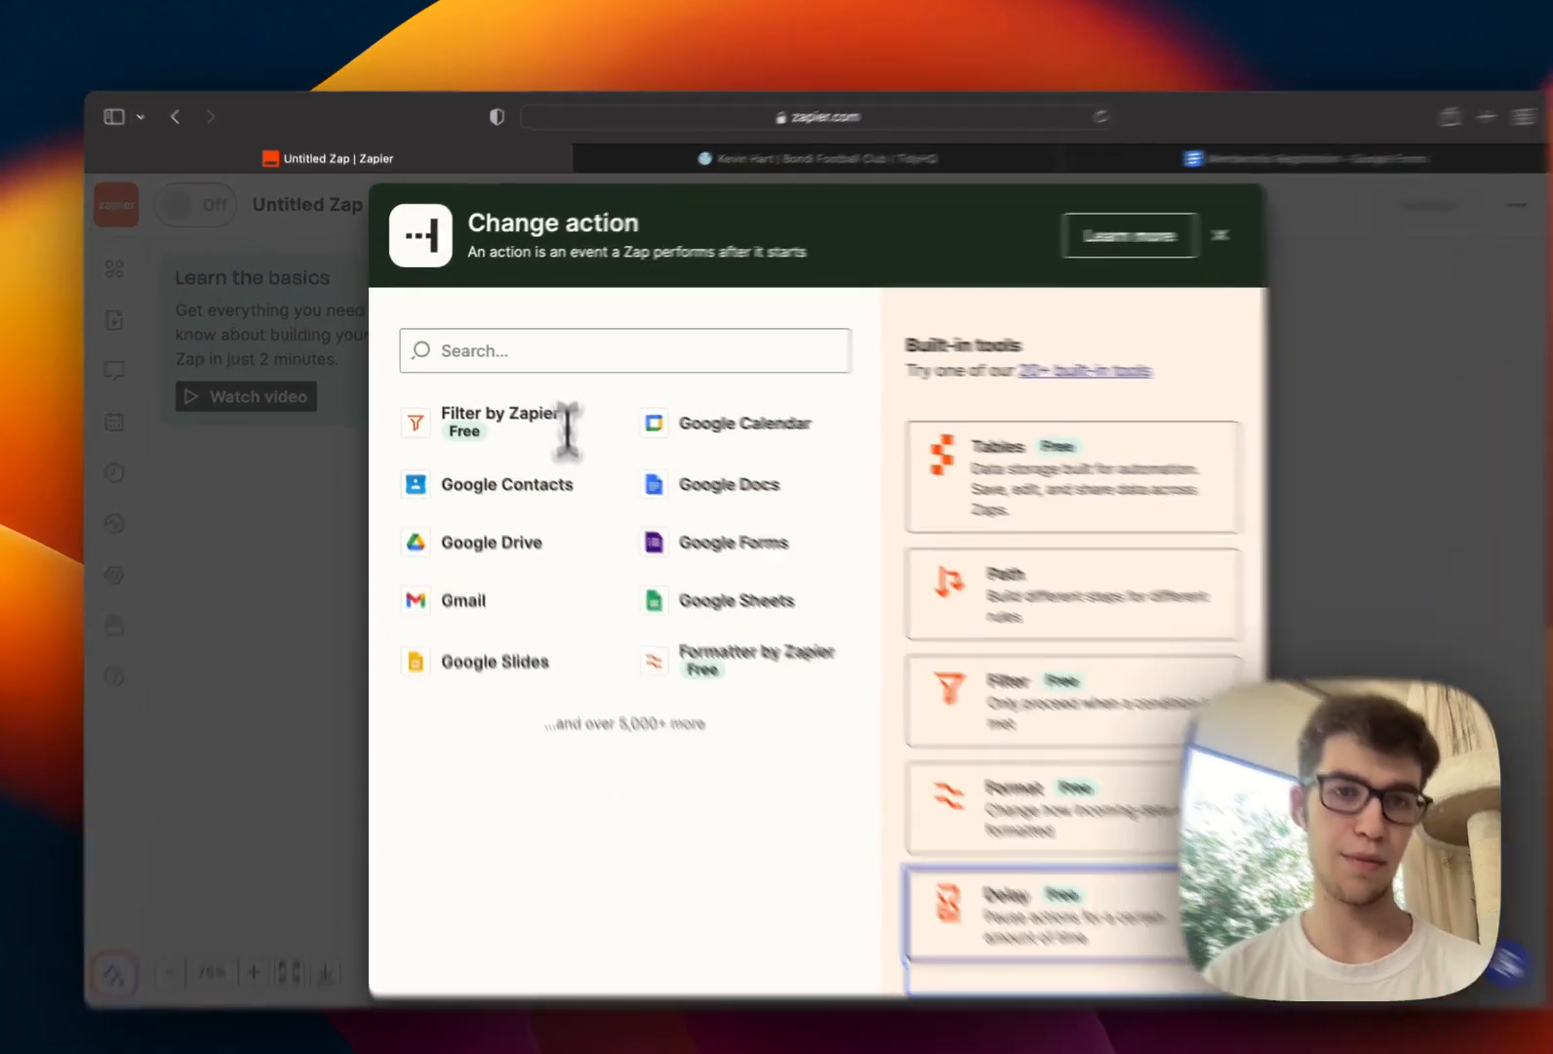
Step: Make step three a TidyHQ action with the Update Contact event
{"action": "type", "text": "tidy"}
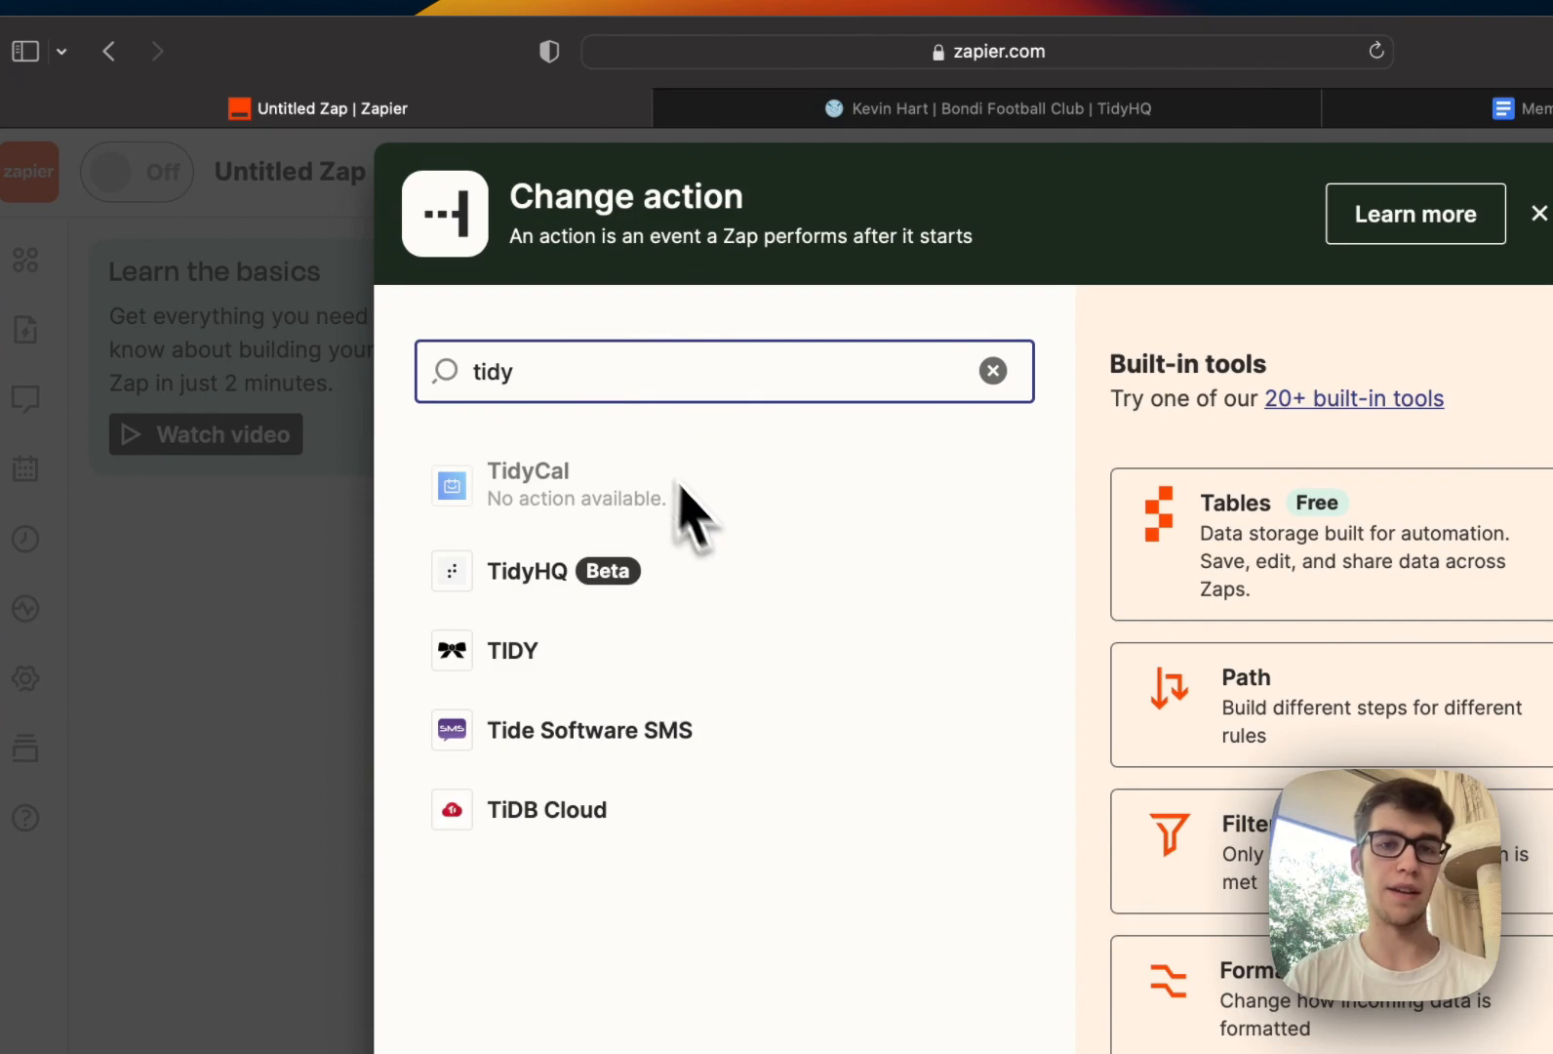
{"action": "left_click", "coordinate": [530, 571]}
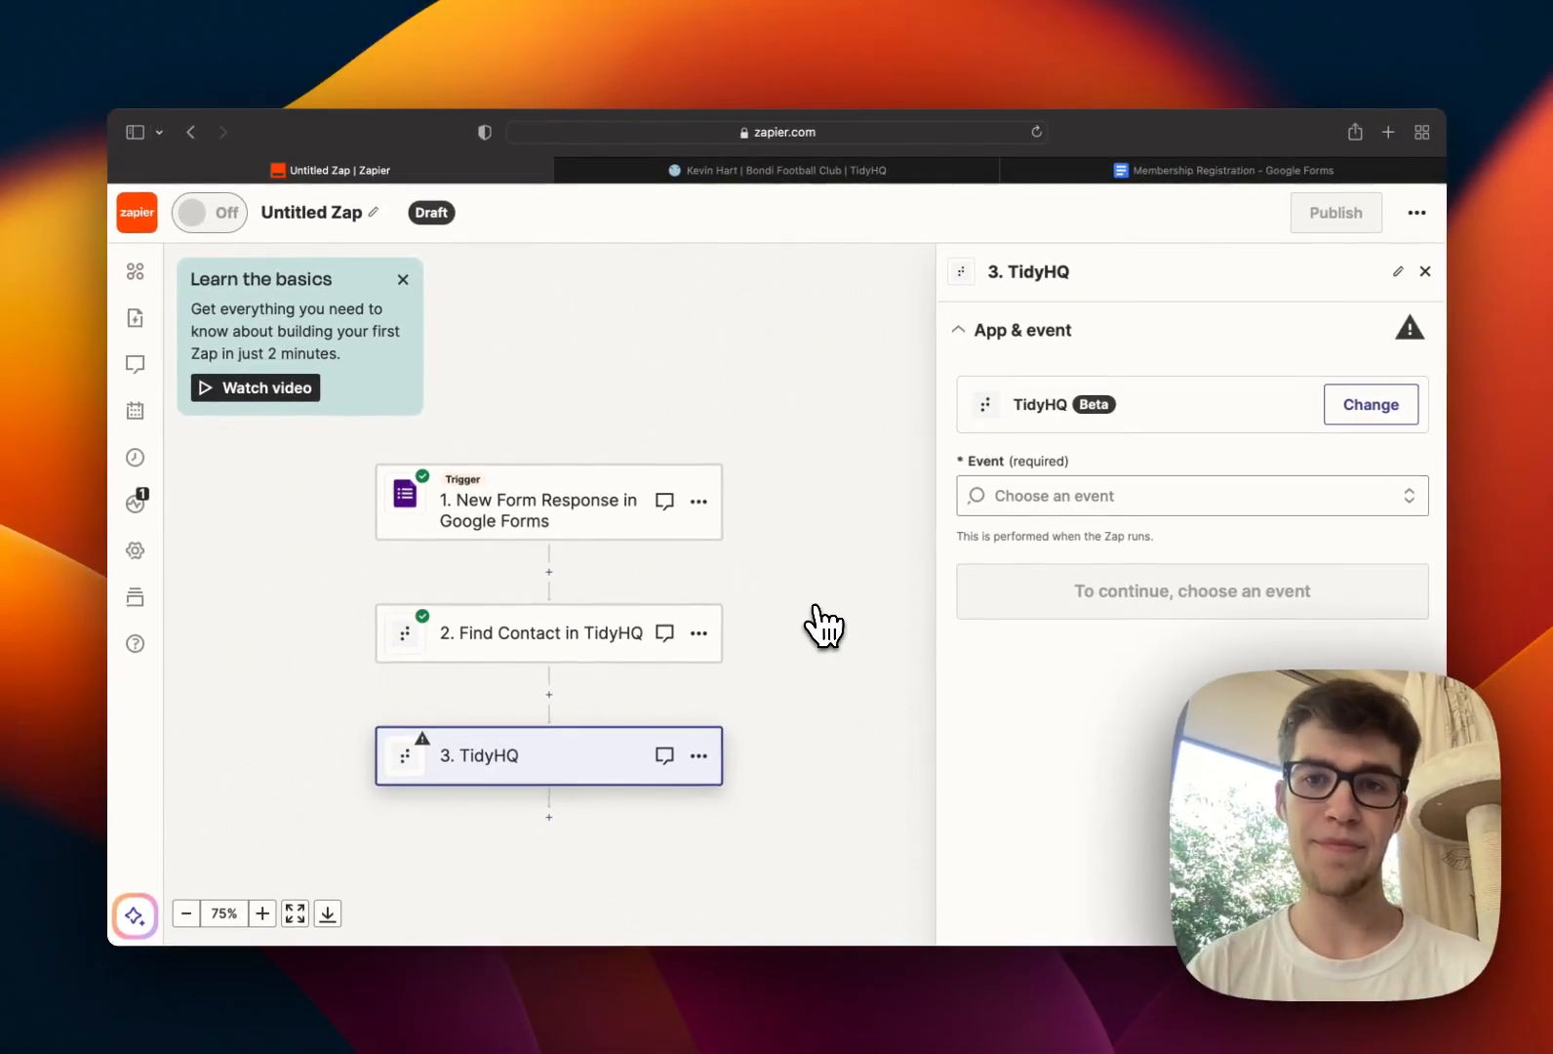
{"action": "type", "text": "u"}
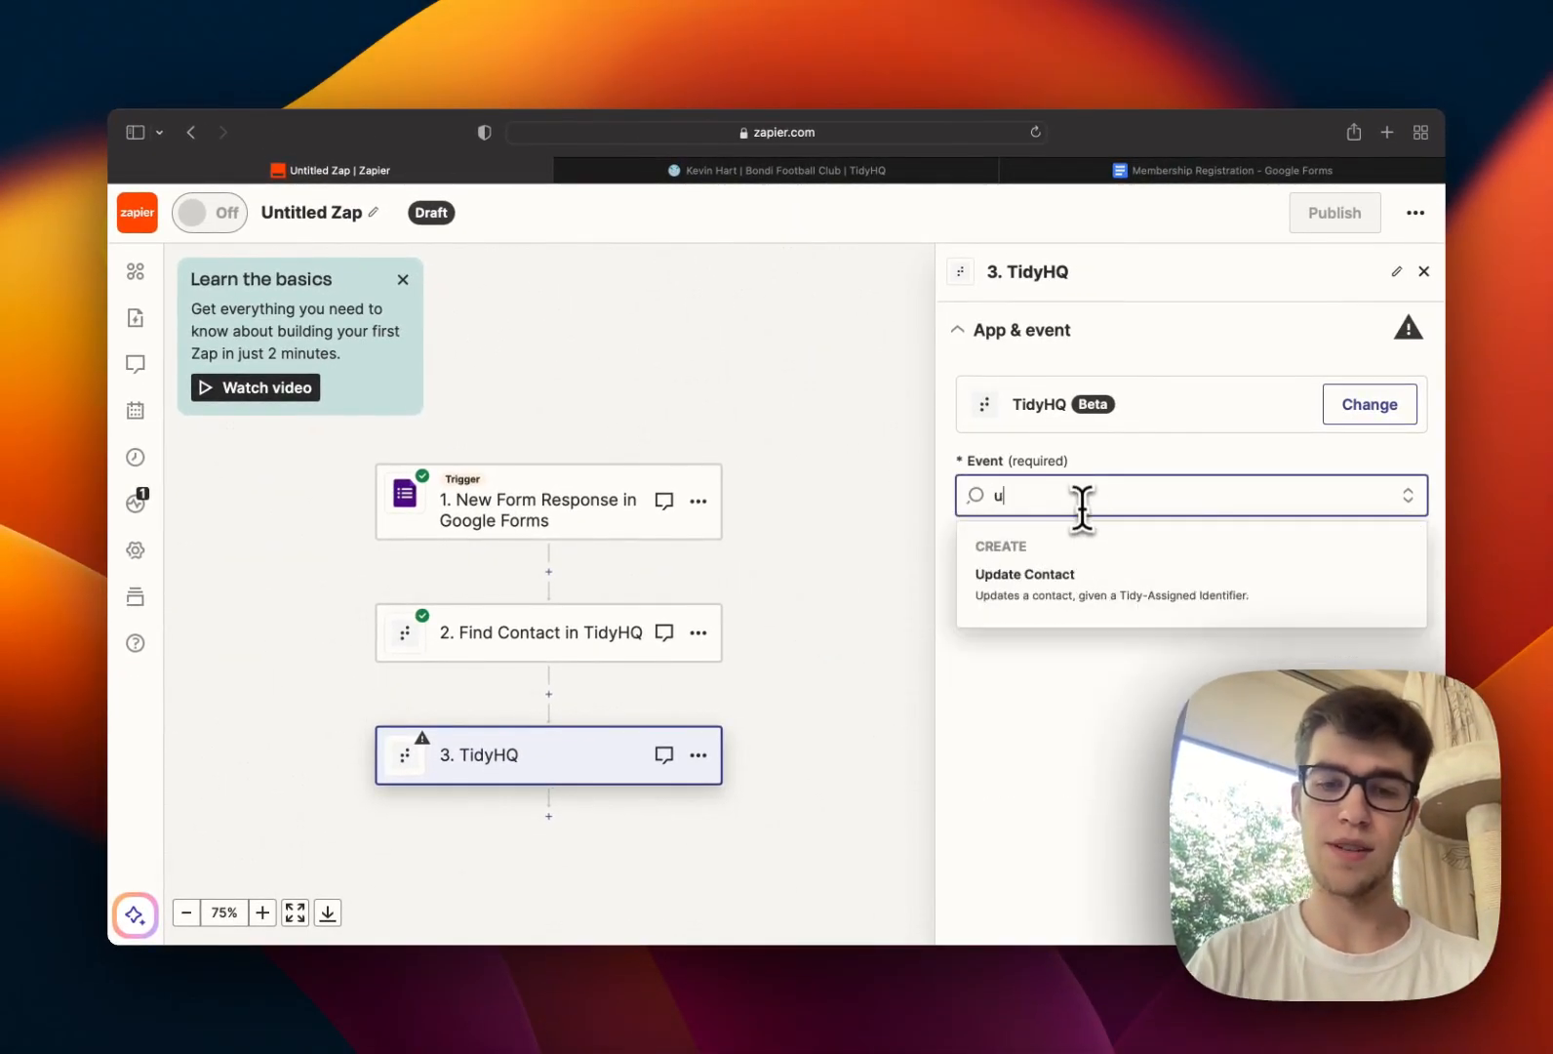
{"action": "type", "text": "opdata"}
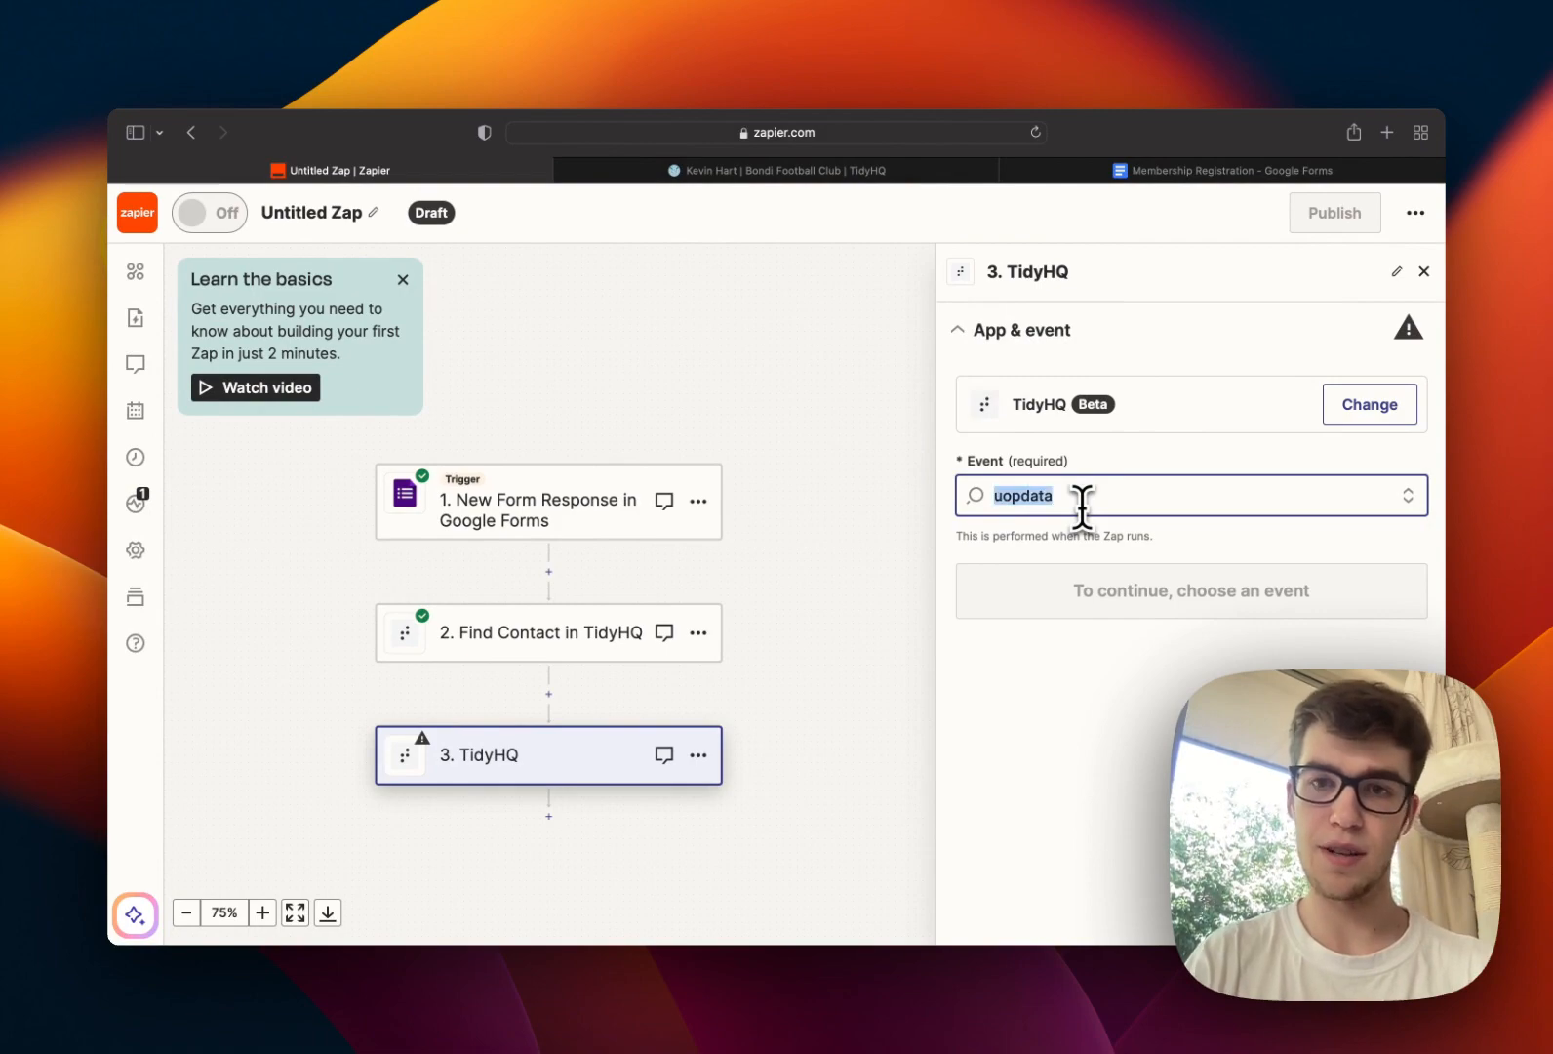
{"action": "left_click", "coordinate": [1189, 496]}
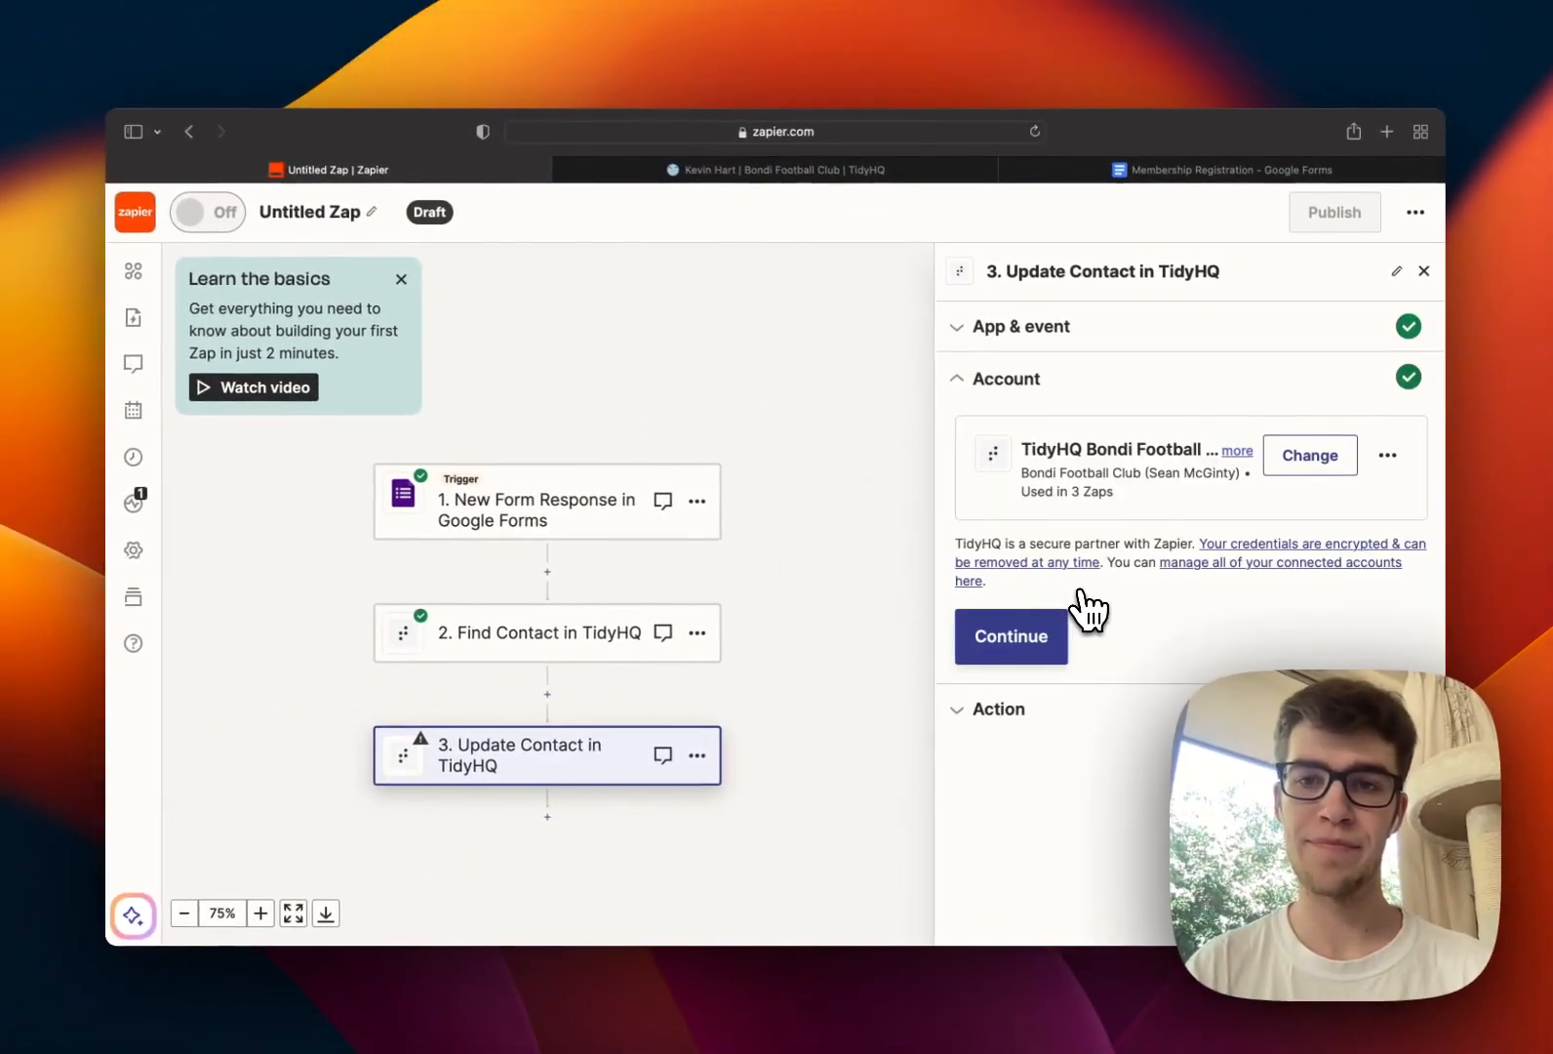
Step: Map Tidy-Assigned Identifier from Find Contact results and fill Kevin Hart's contact fields
{"action": "left_click", "coordinate": [1011, 637]}
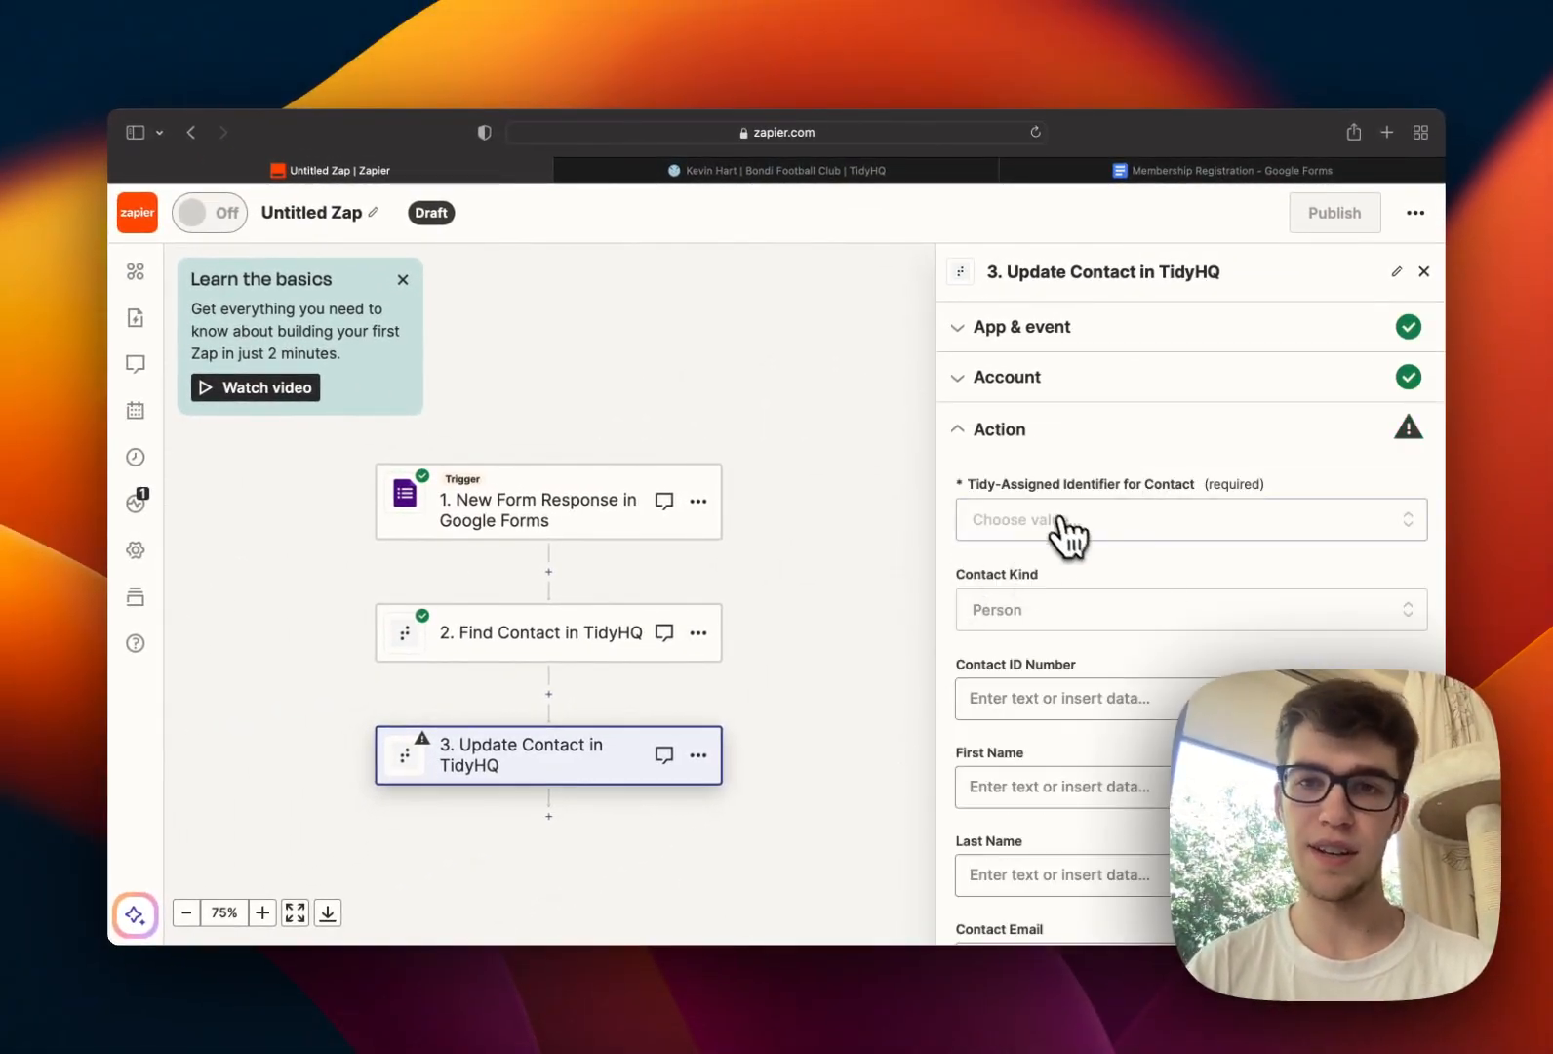
{"action": "left_click", "coordinate": [1189, 519]}
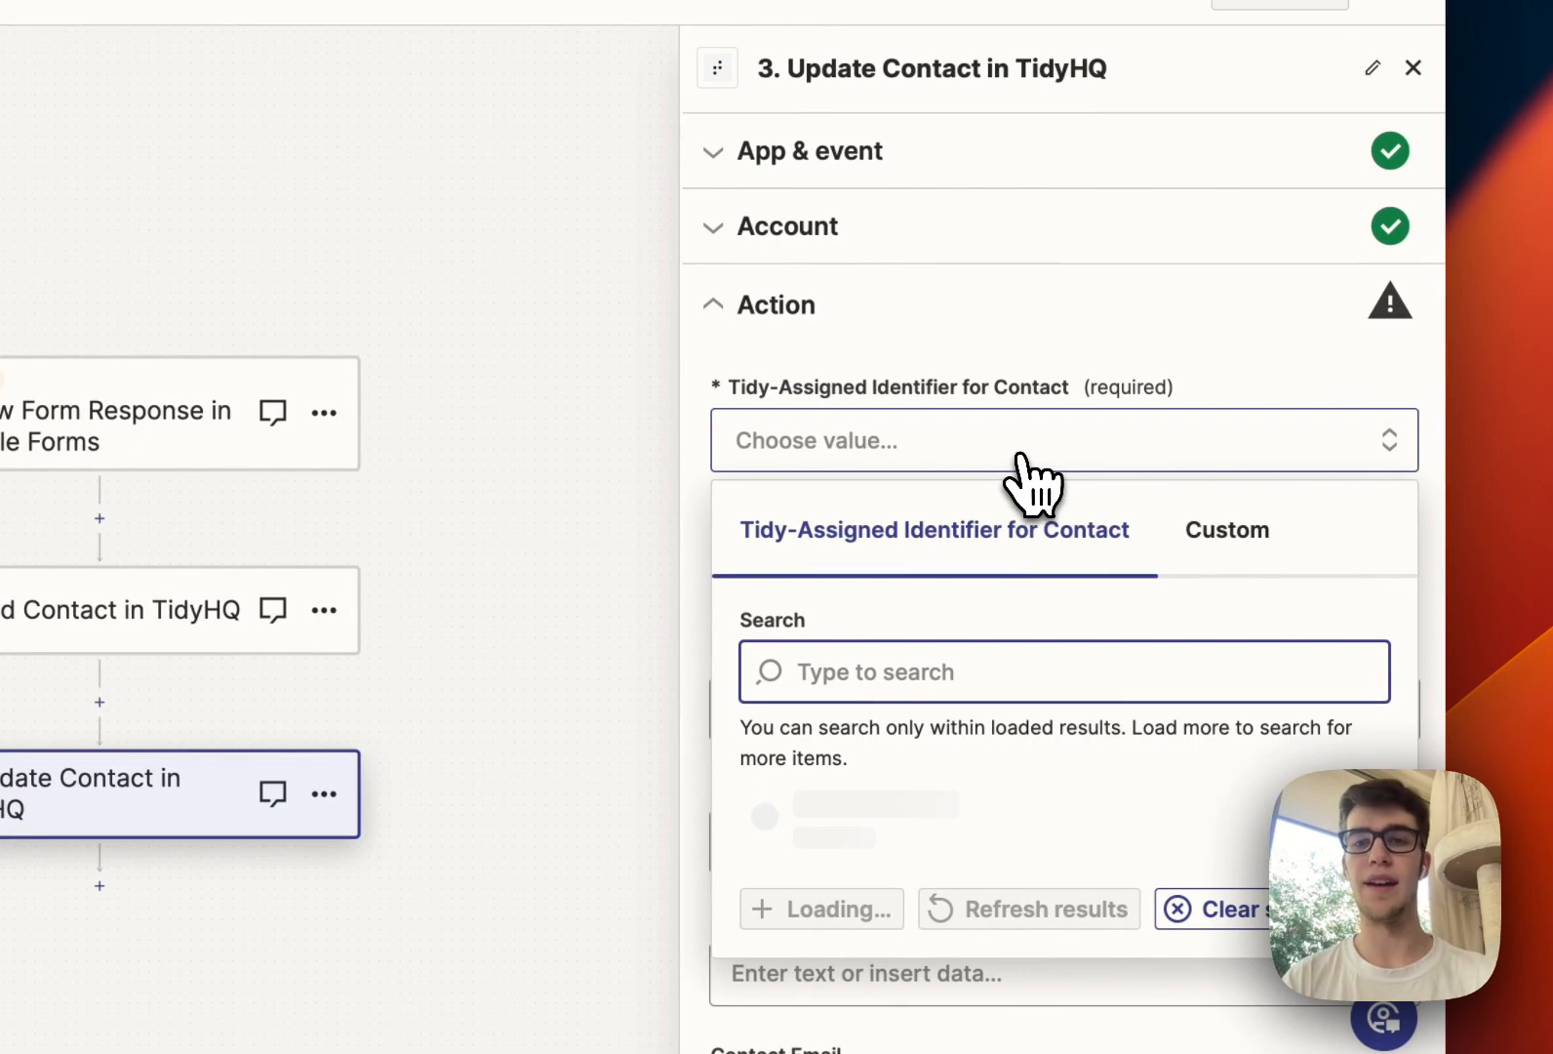
{"action": "left_click", "coordinate": [1227, 530]}
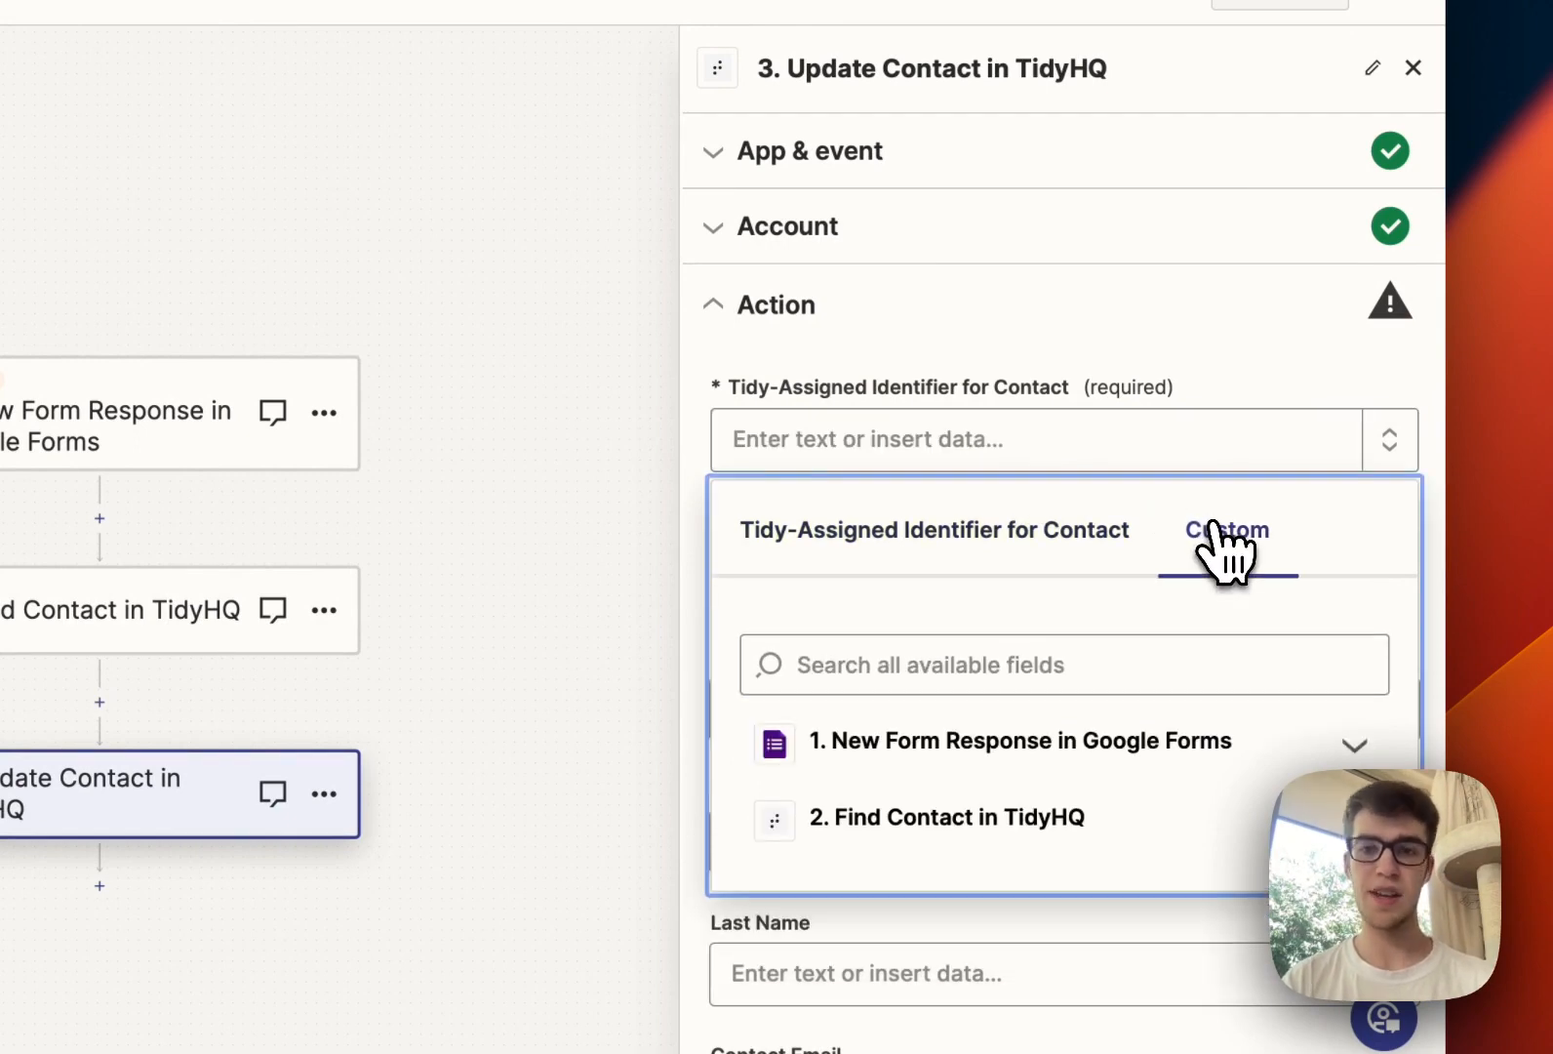
{"action": "left_click", "coordinate": [946, 817]}
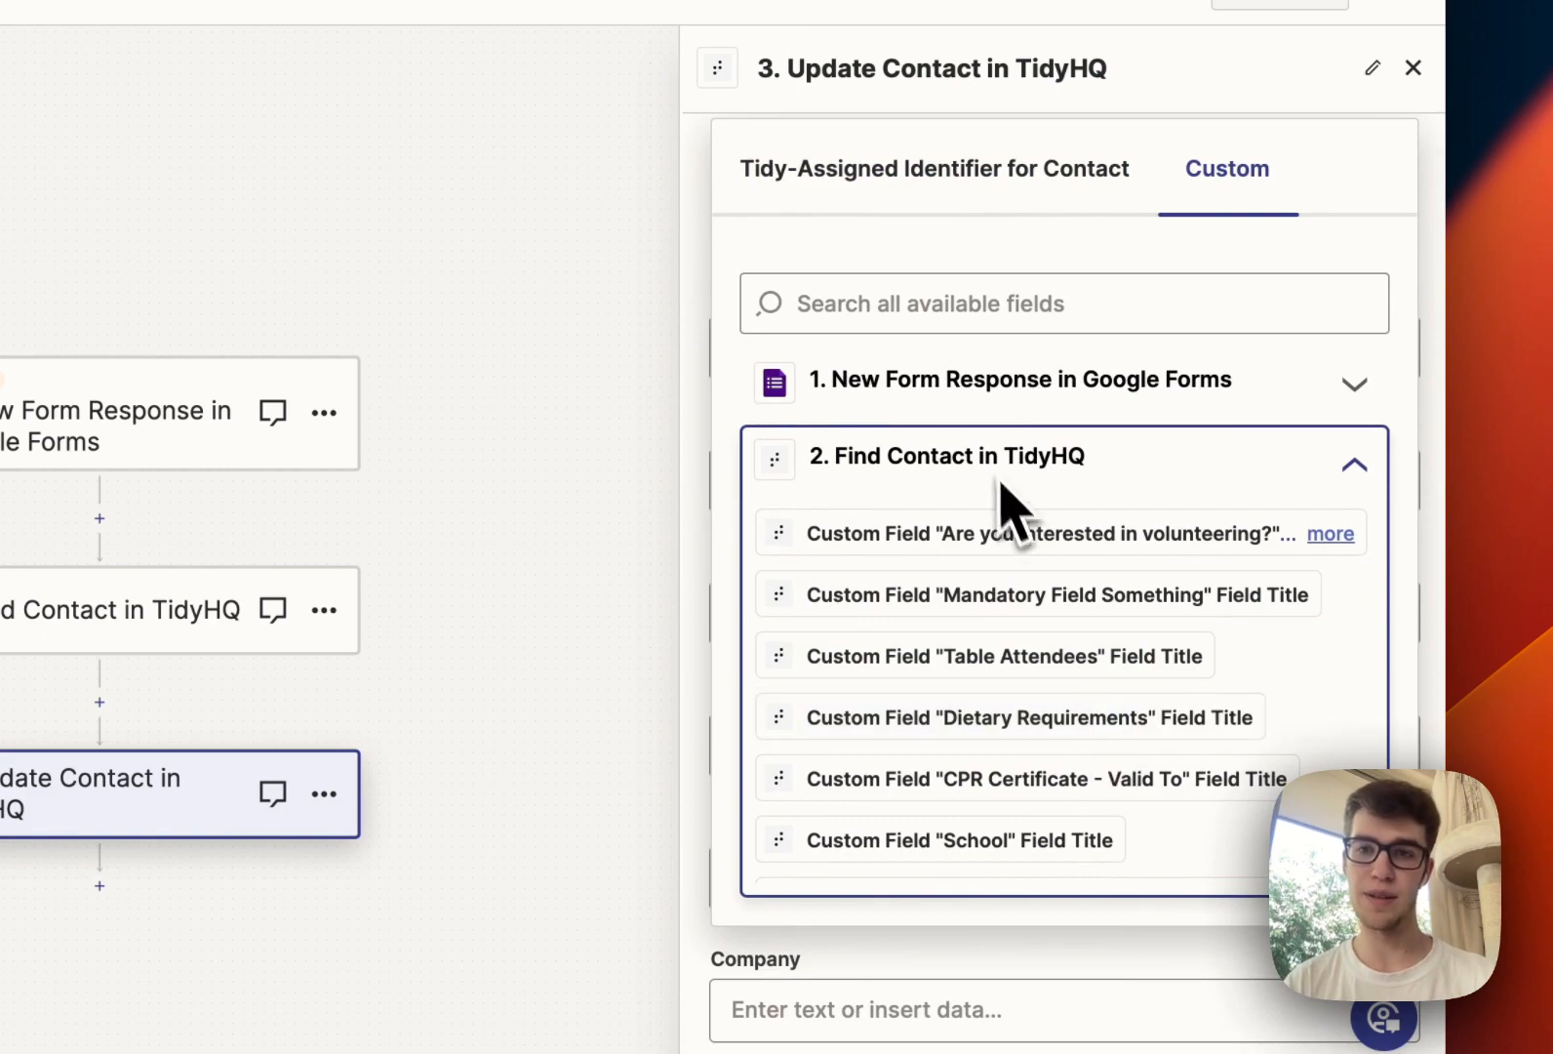
{"action": "type", "text": "tidy"}
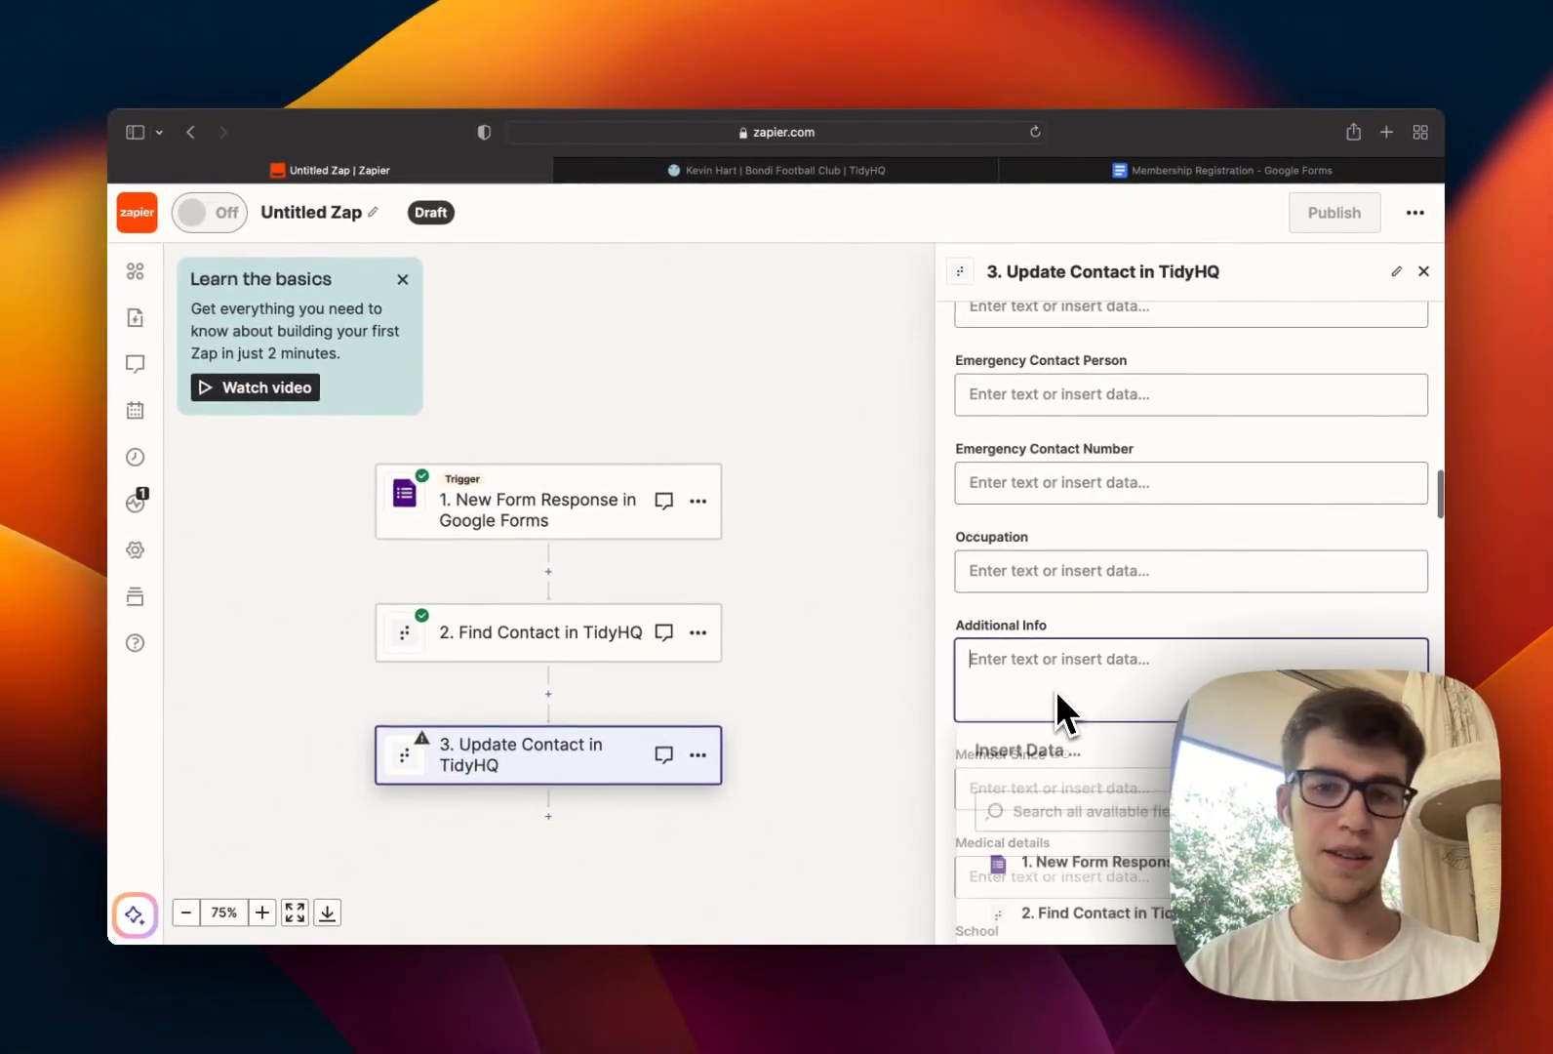
{"action": "type", "text": "c"}
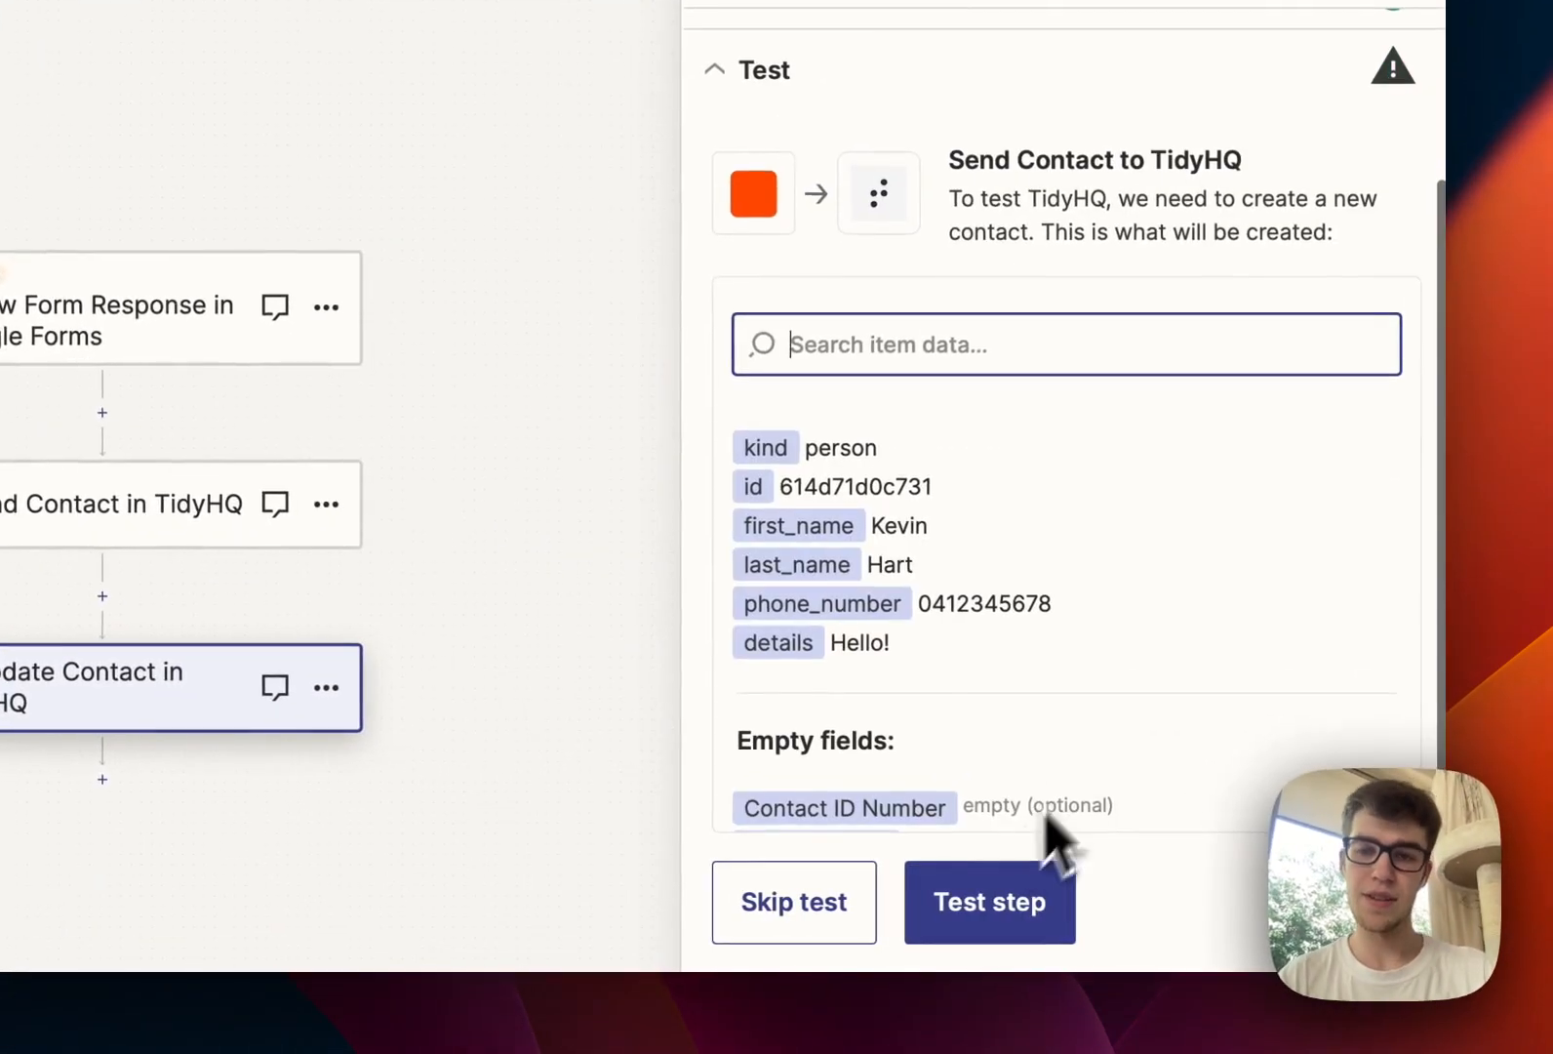
Step: Test Update Contact, sending Kevin Hart's details to TidyHQ
{"action": "left_click", "coordinate": [986, 902]}
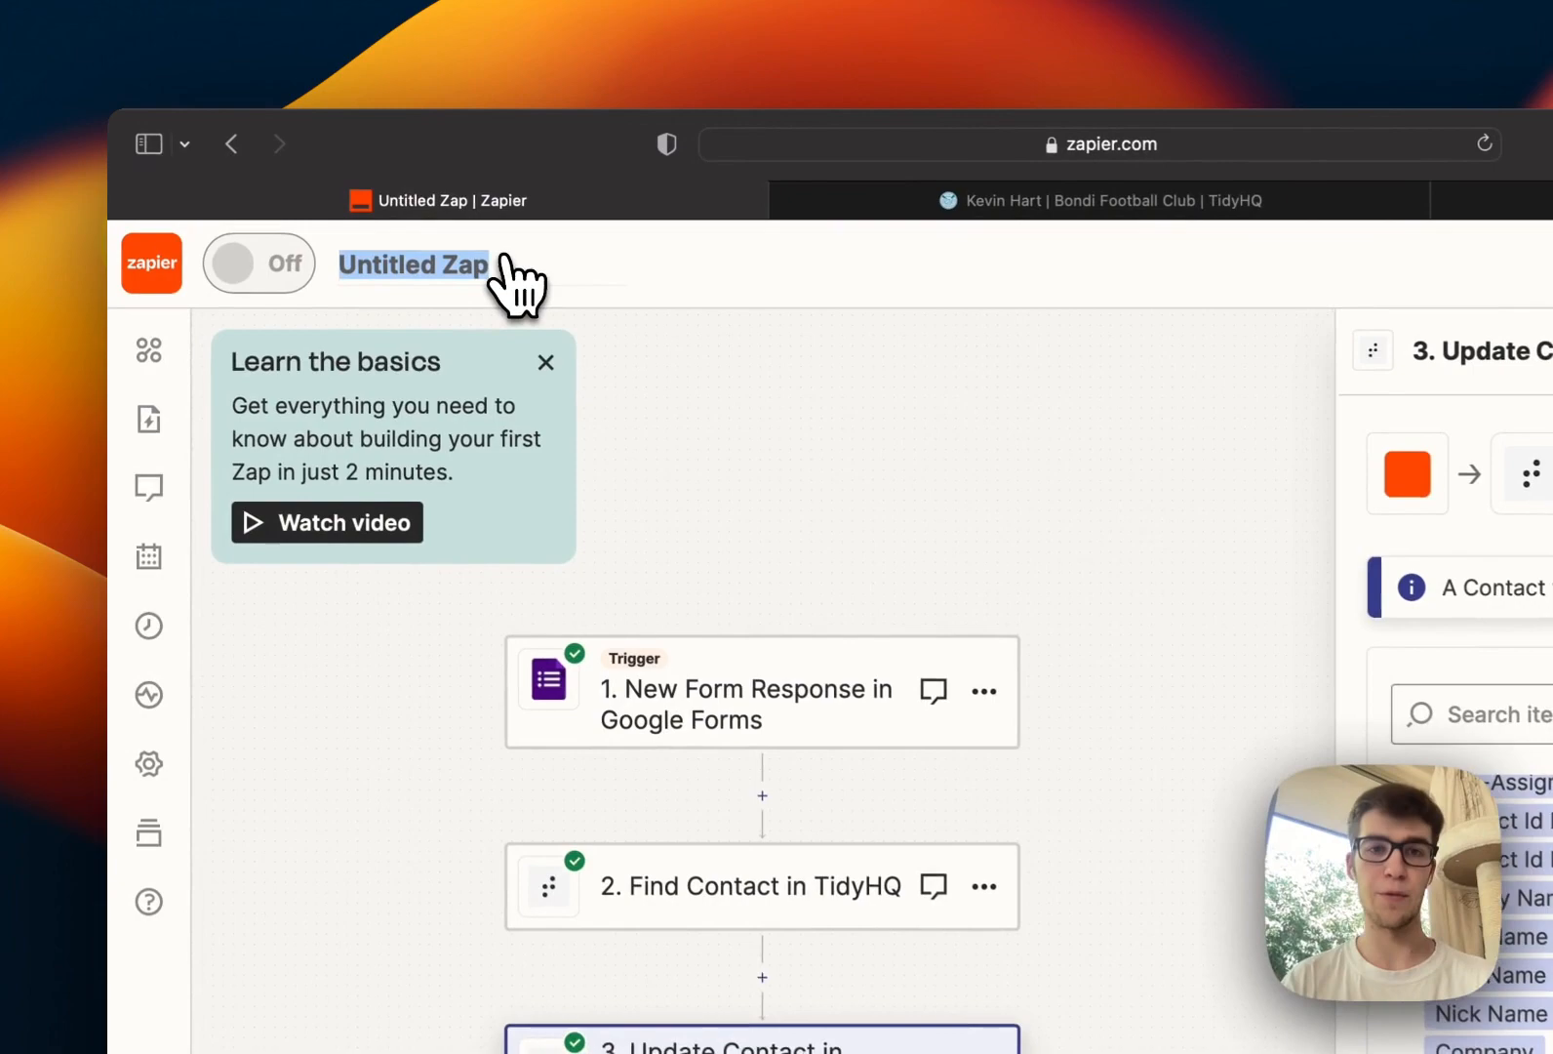
Step: Title the Zap 'Update TidyHQ Contacts from Google Form'
{"action": "type", "text": "Upd"}
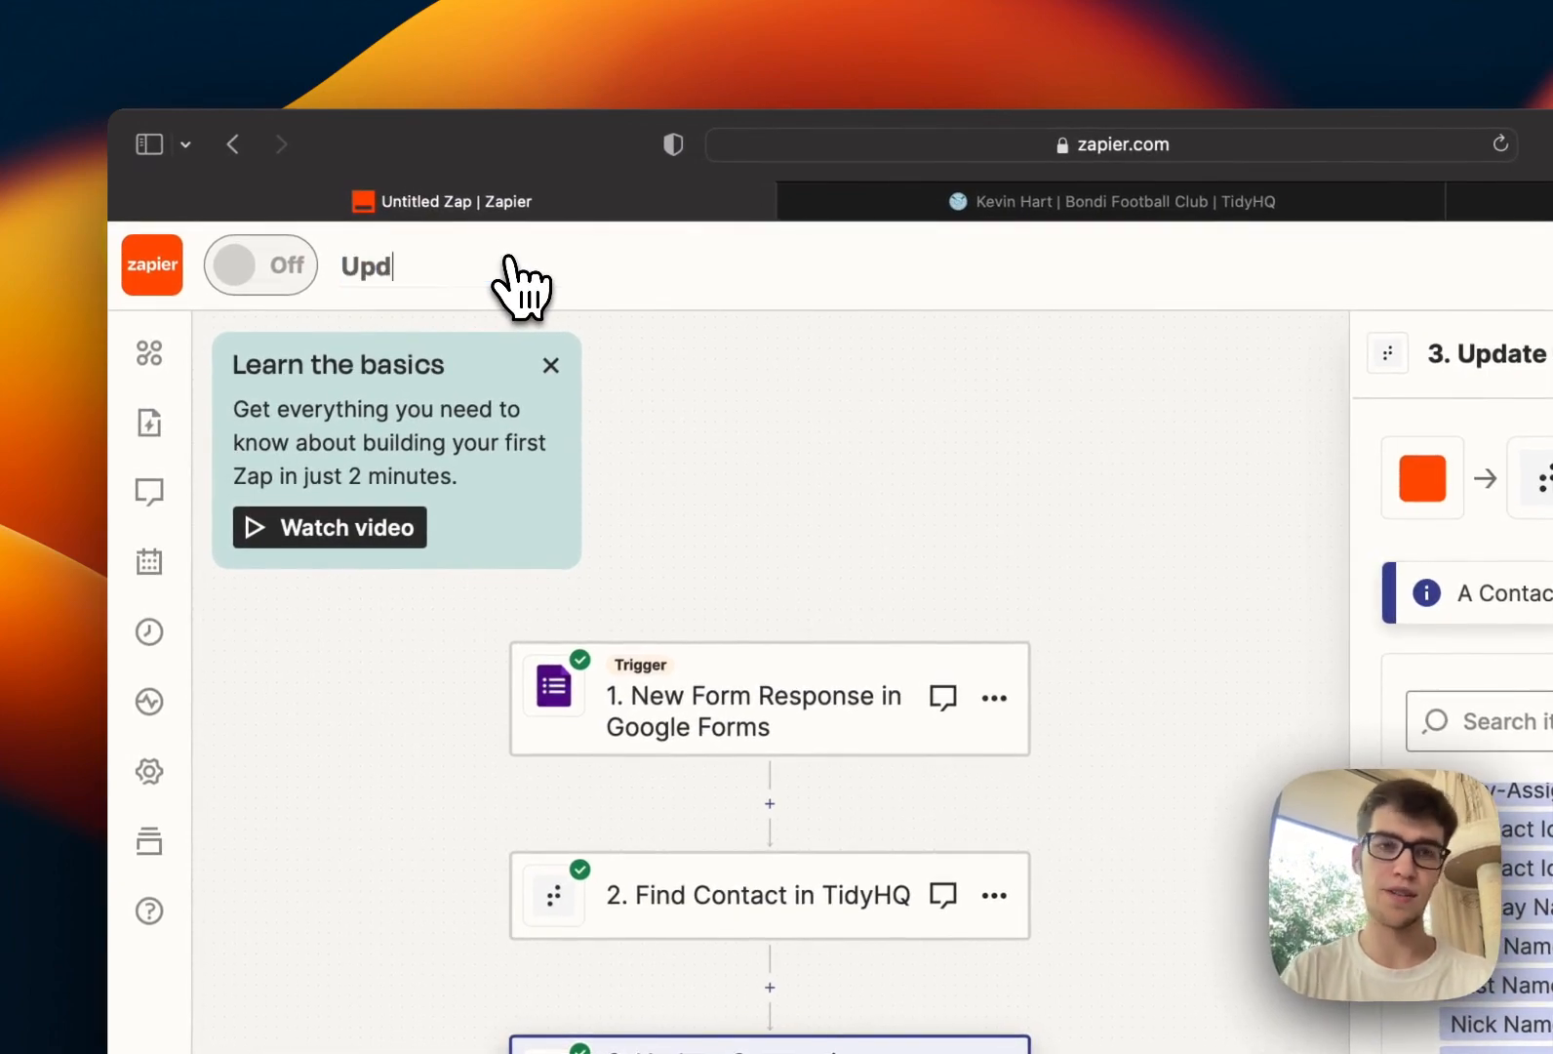
{"action": "type", "text": "Update TidyHQ Contacts fo"}
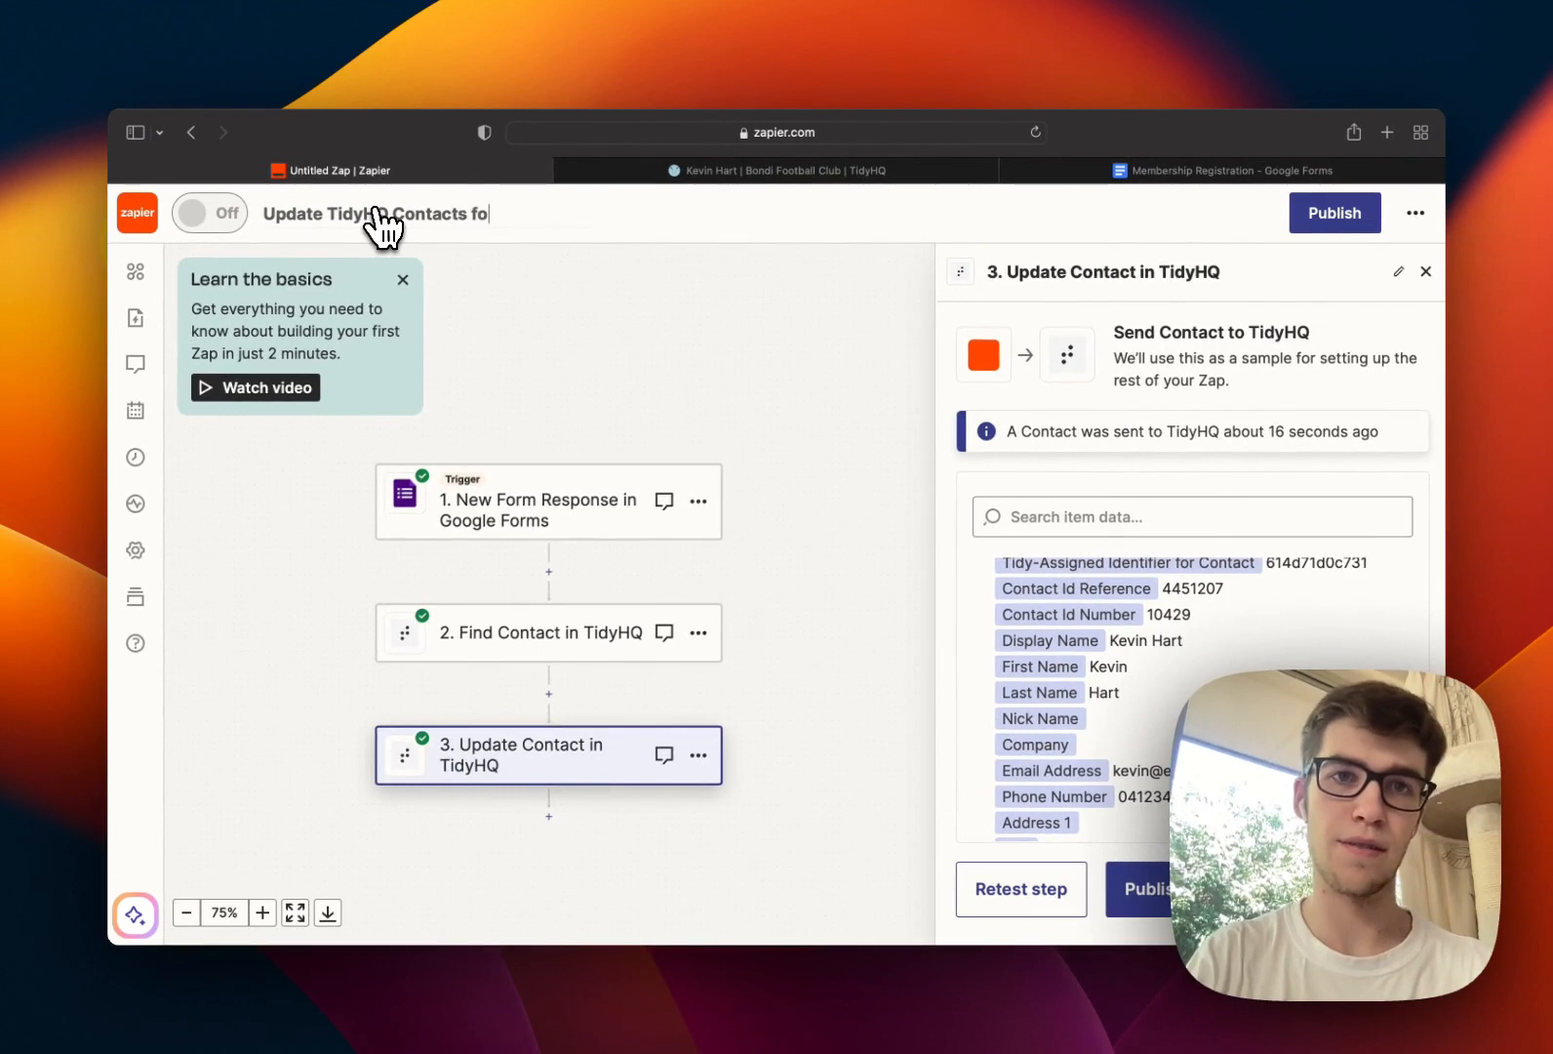
{"action": "type", "text": "rom Google Form"}
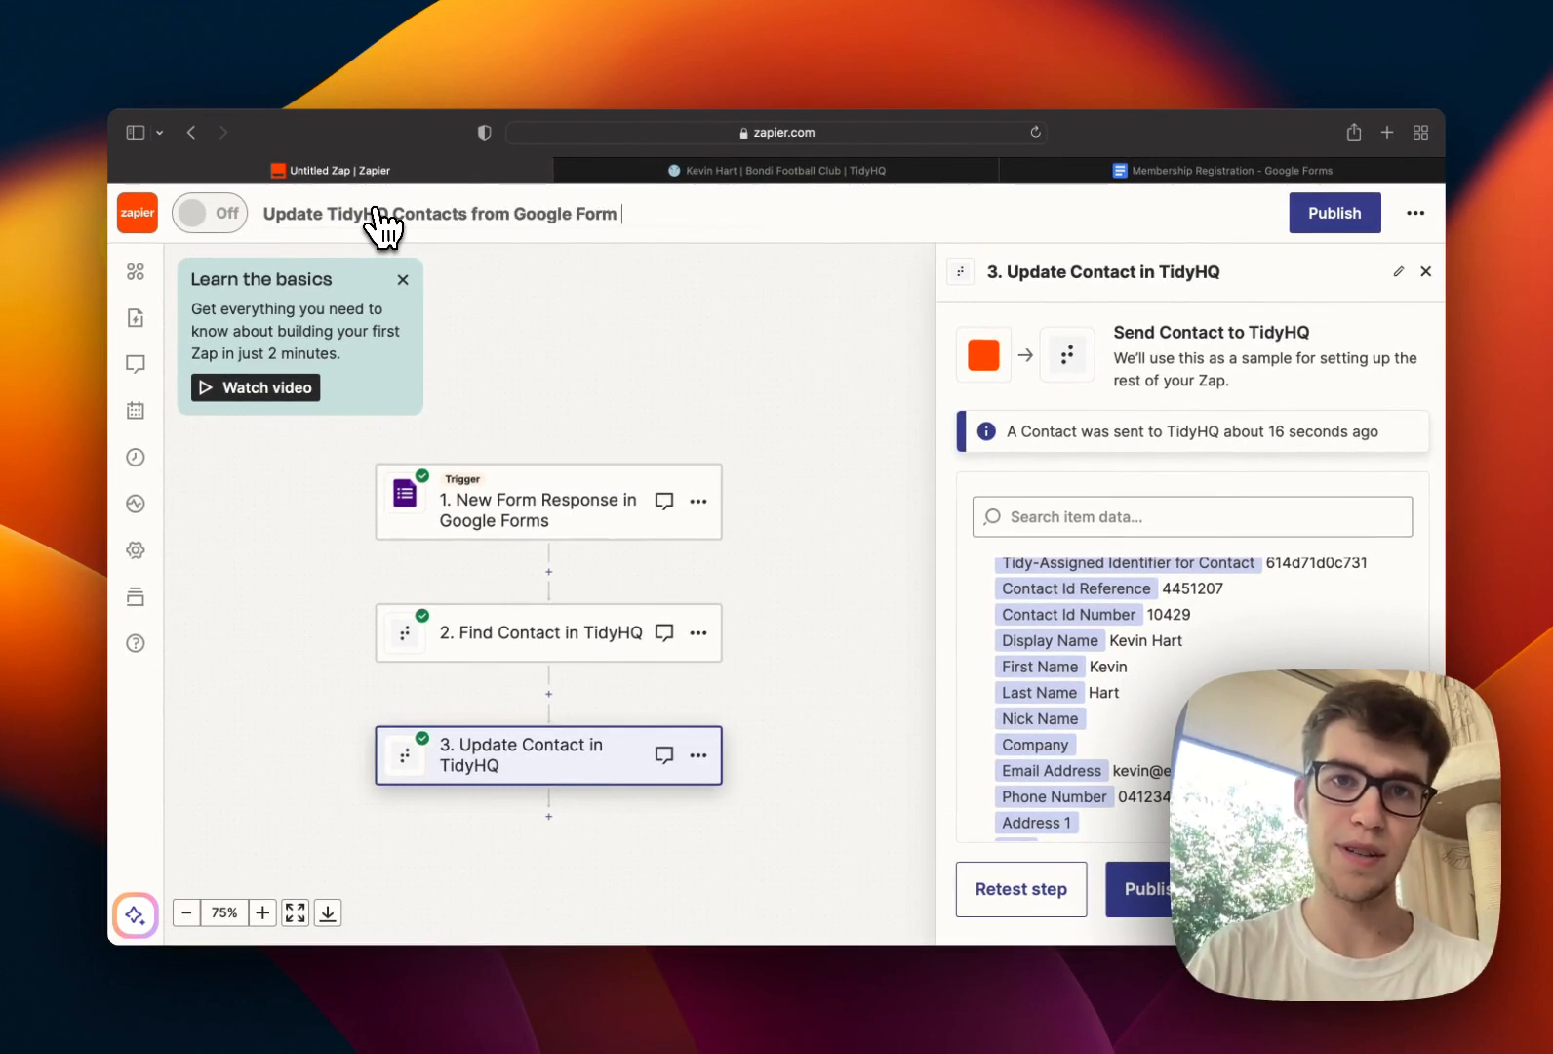